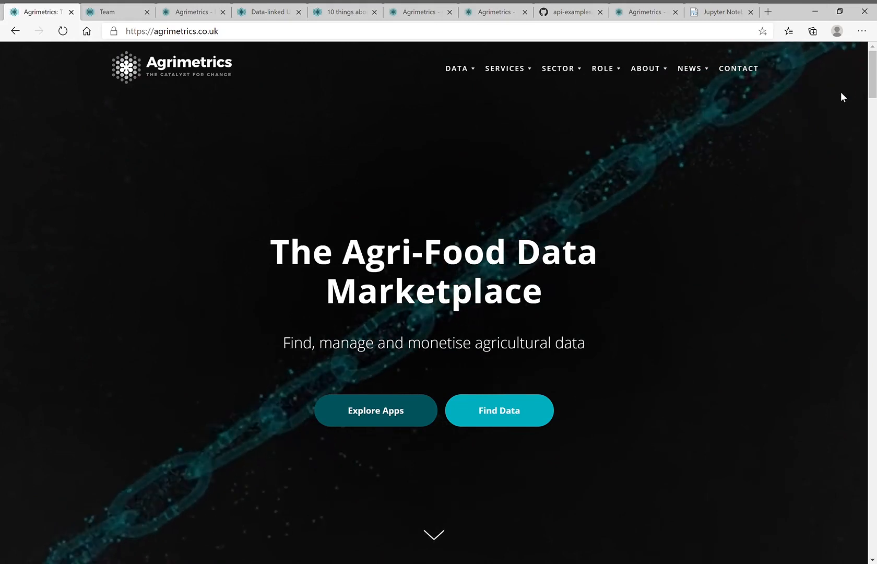
mouse_move(429, 69)
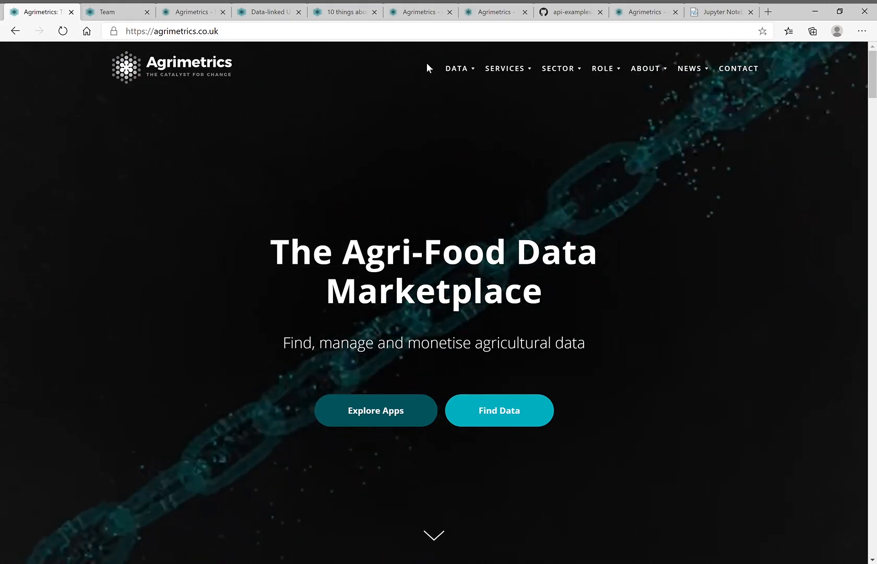
Step: Show the Agrimetrics Team page listing core team members and their roles
left_click(110, 11)
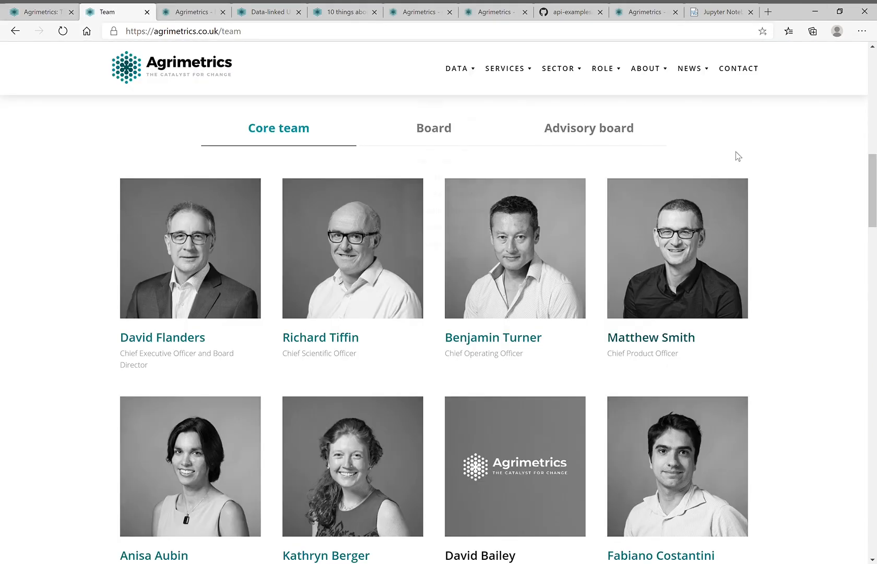
mouse_move(476, 206)
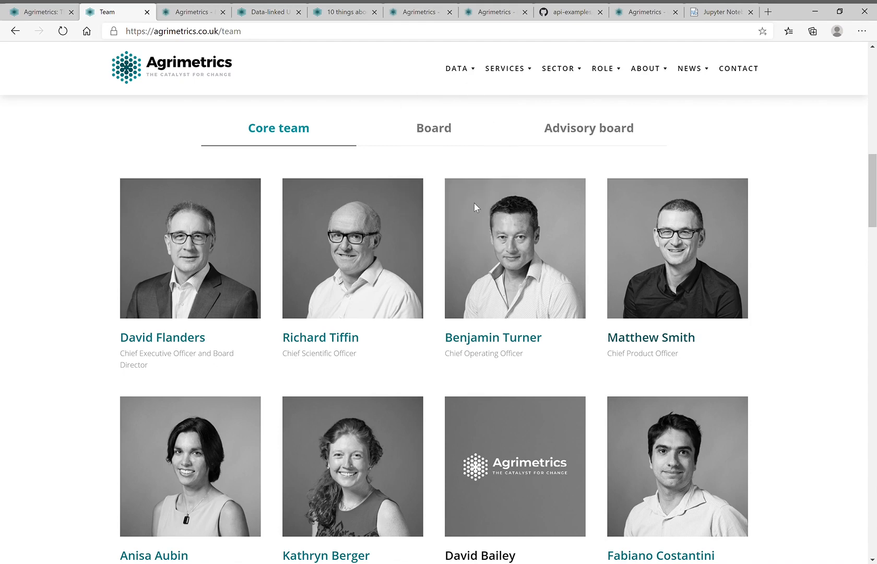
mouse_move(605, 303)
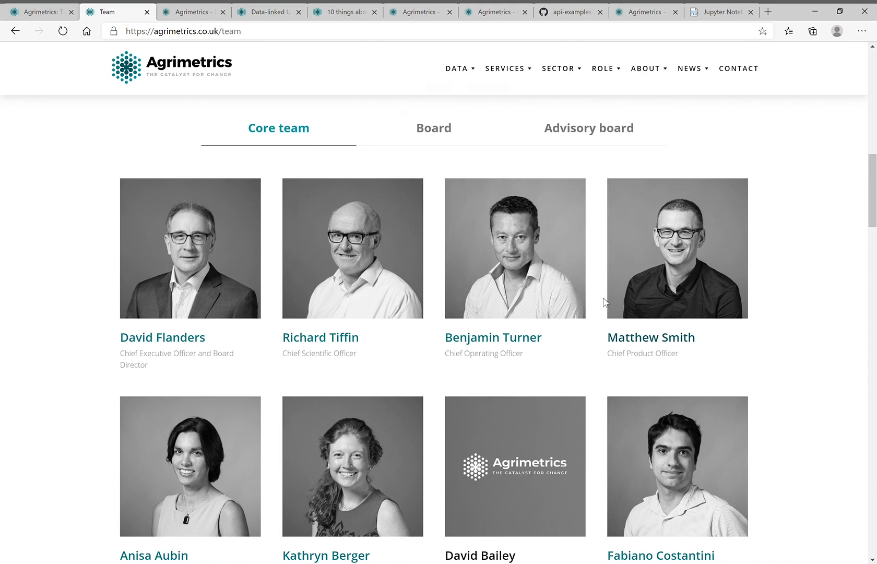
scroll("down", 3)
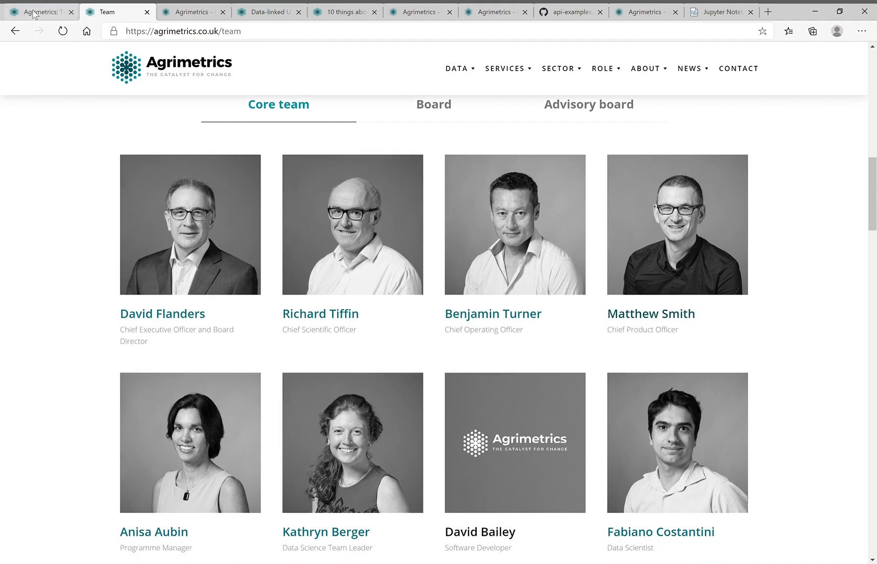
Step: Browse the Data Catalogue filtered to Agrimetrics, Airbus and Met Office Norway, including field, weather and SAR datasets
left_click(40, 12)
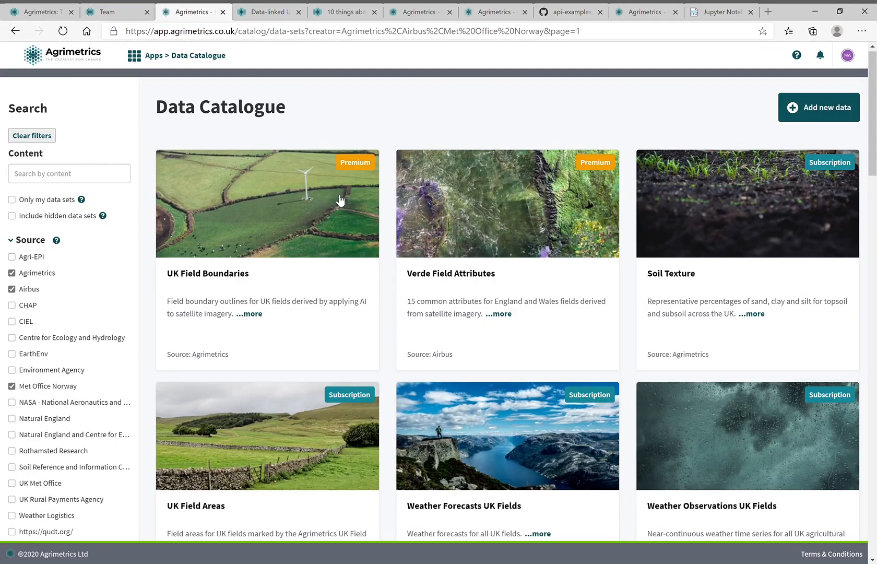
mouse_move(438, 270)
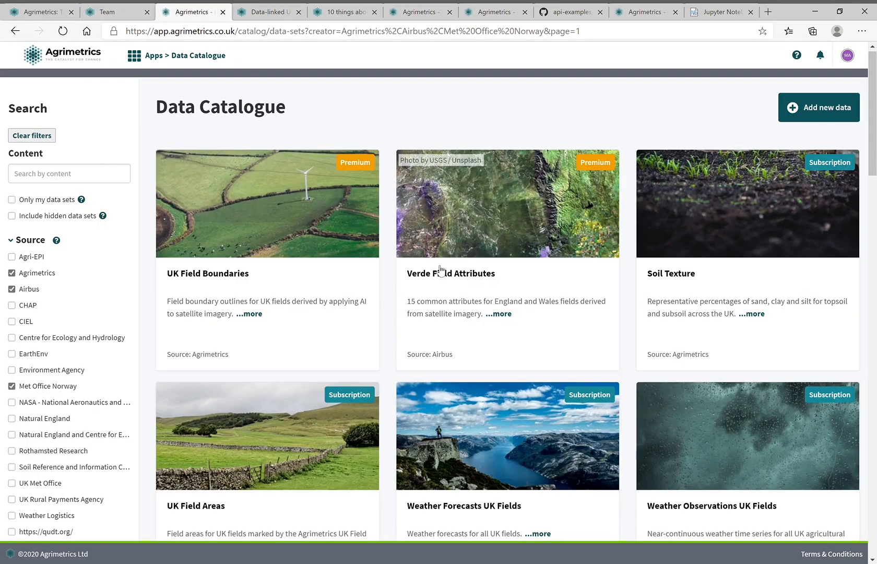
mouse_move(384, 360)
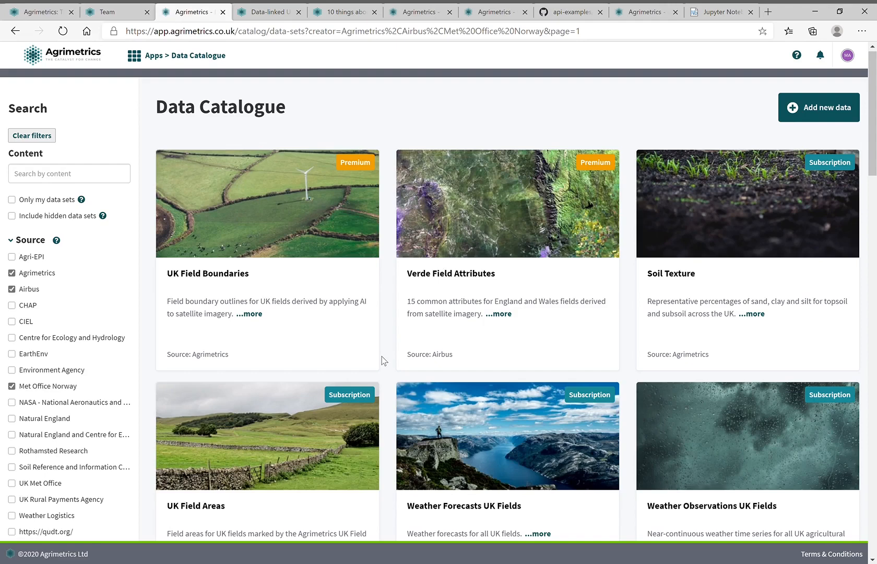
mouse_move(270, 345)
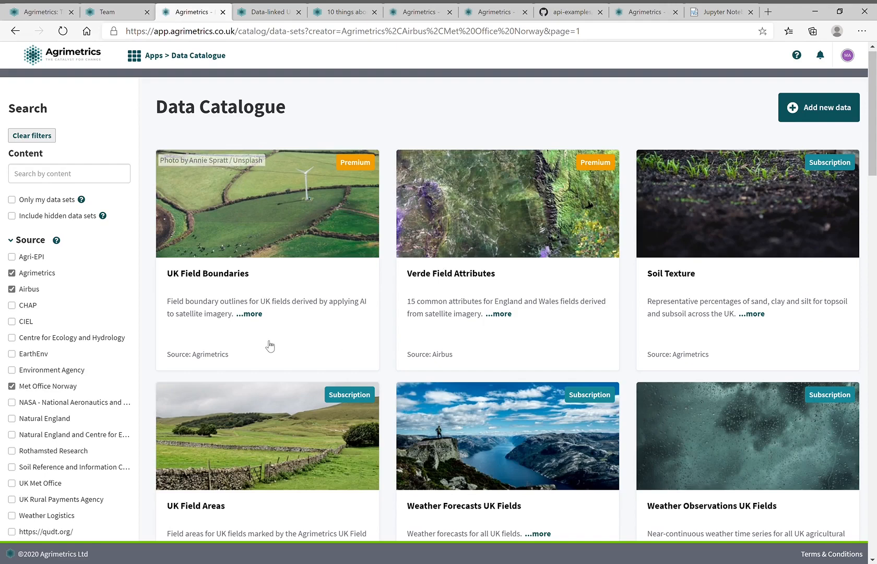
mouse_move(299, 310)
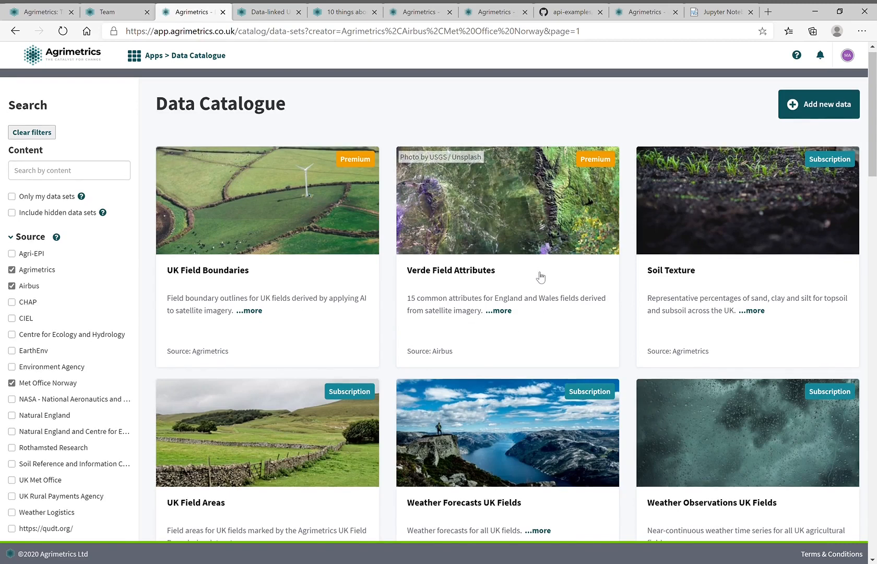
scroll("down", 3)
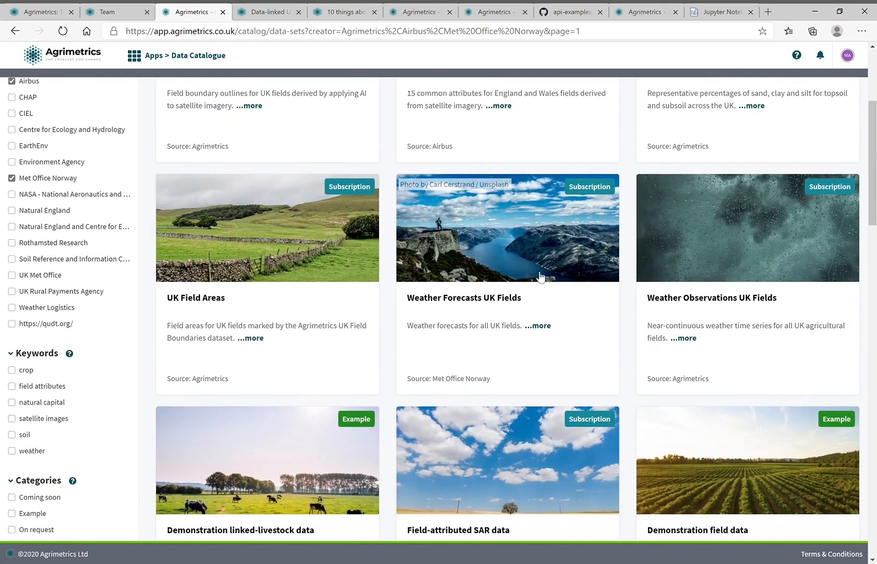
scroll("down", 3)
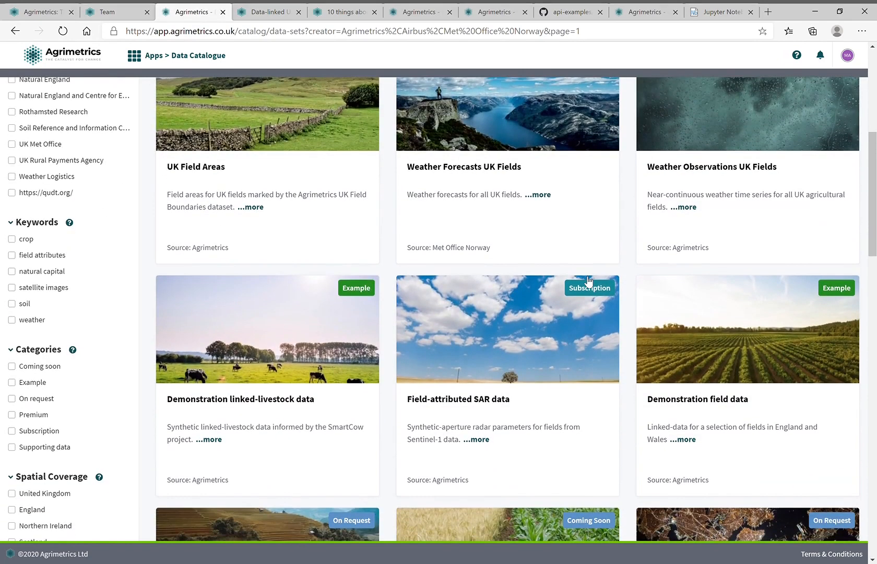
scroll("down", 3)
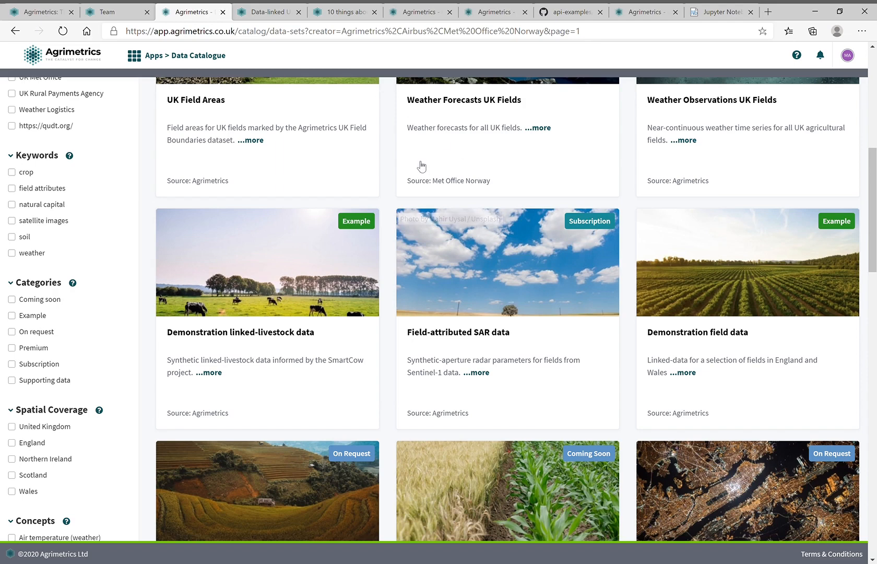
Step: Show the 'Data-linked UK field boundaries' page with AI-derived outlines over satellite imagery
left_click(267, 12)
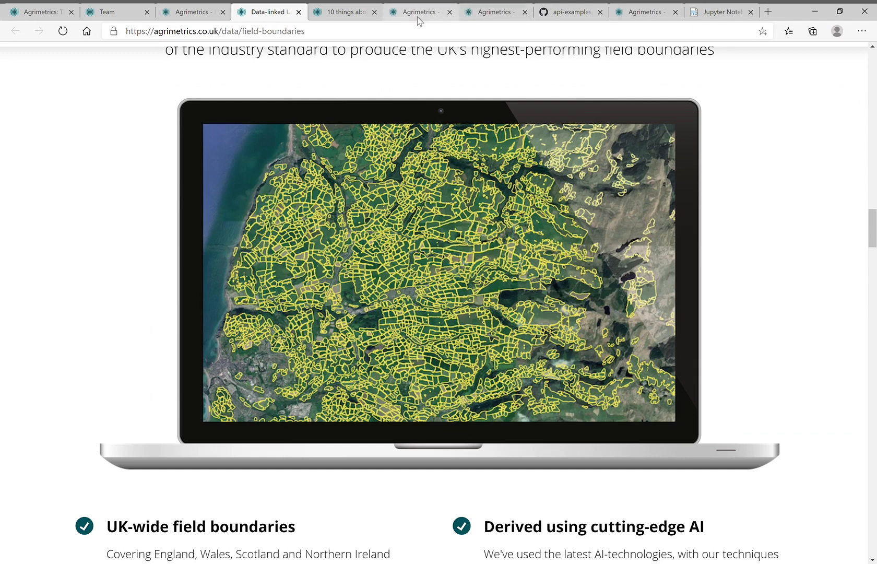
Step: Highlight the shape field and the sownCrop block in the GraphQL field query
left_click(415, 12)
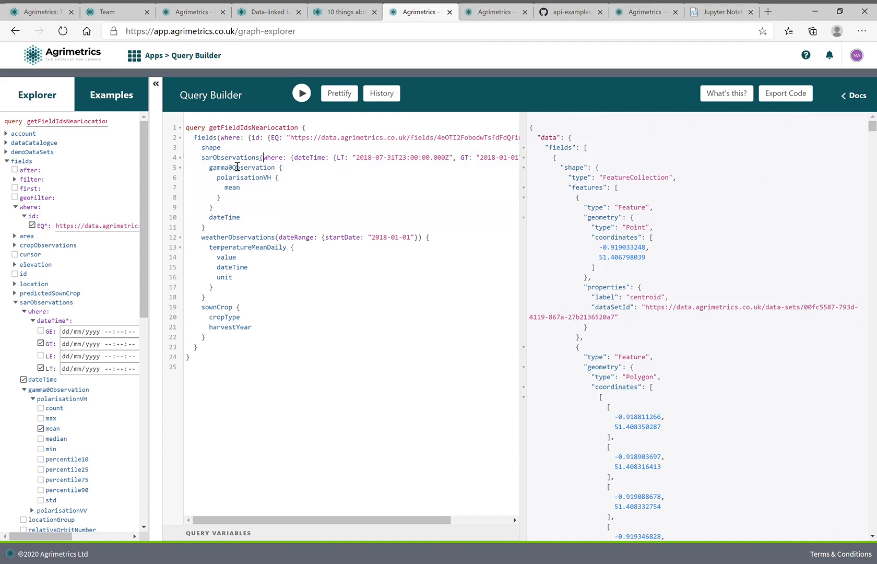
double_click(210, 147)
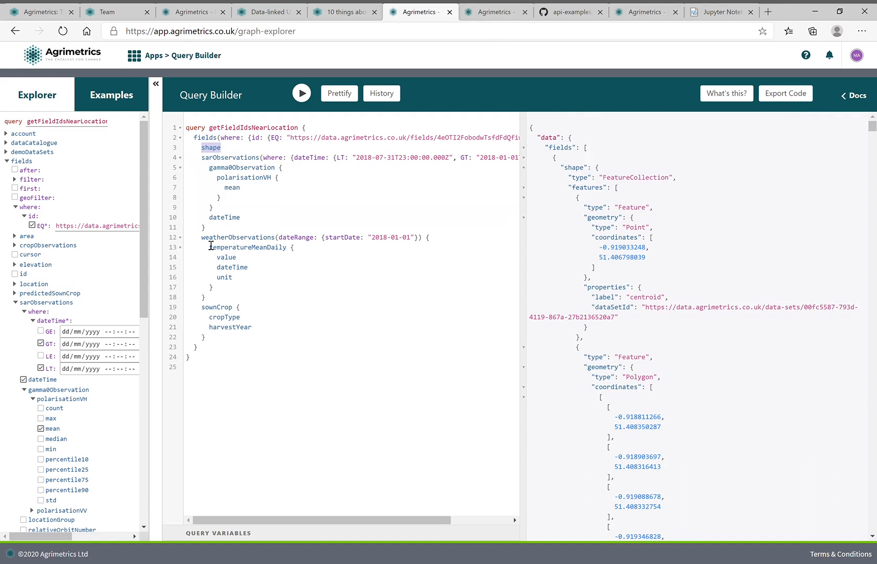
left_click_drag(202, 236, 211, 296)
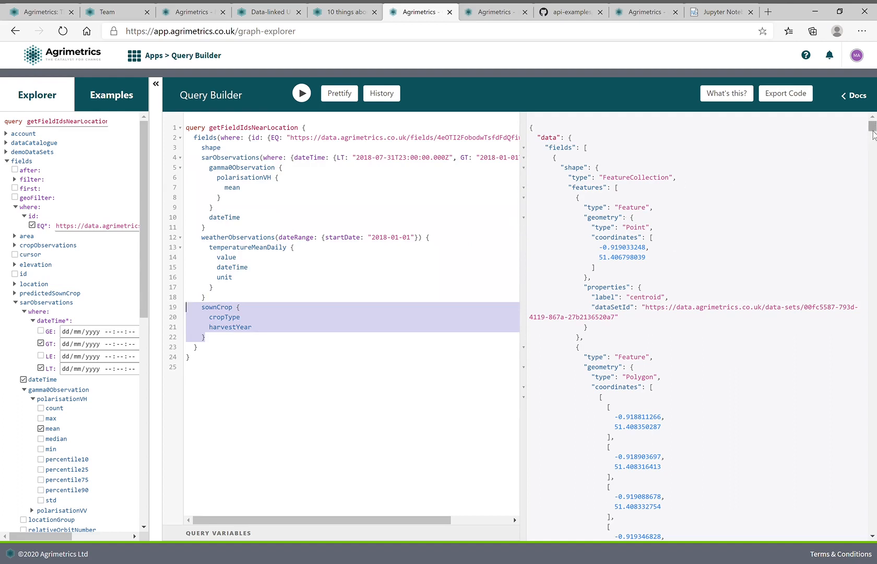
Step: Review the query results down to the sownCrop history, then move to the Agrimetrics-only Data Catalogue
scroll("down", 3)
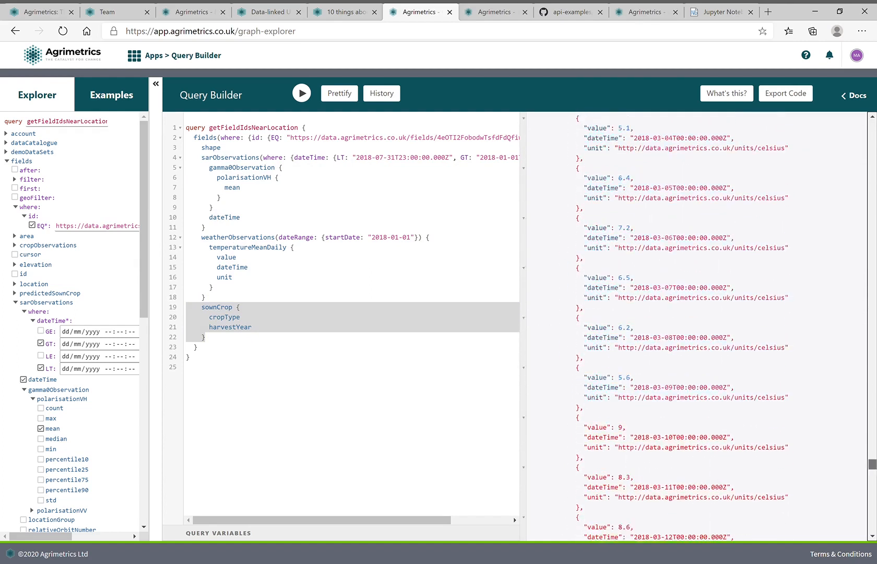
scroll("down", 3)
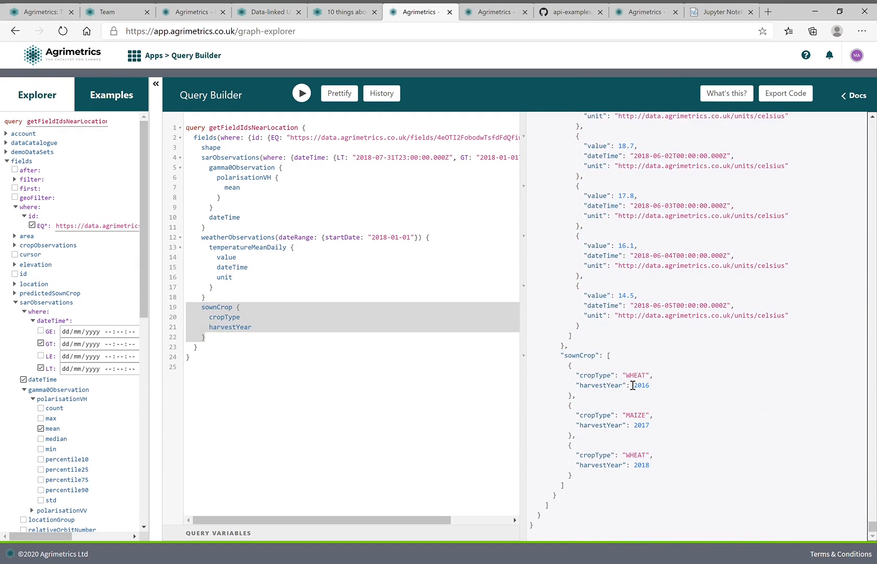
mouse_move(364, 151)
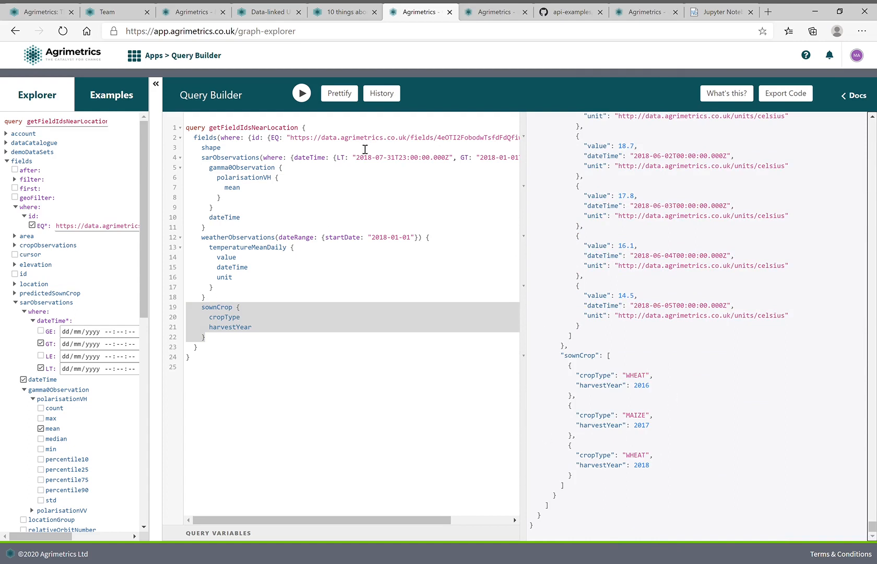
left_click(493, 13)
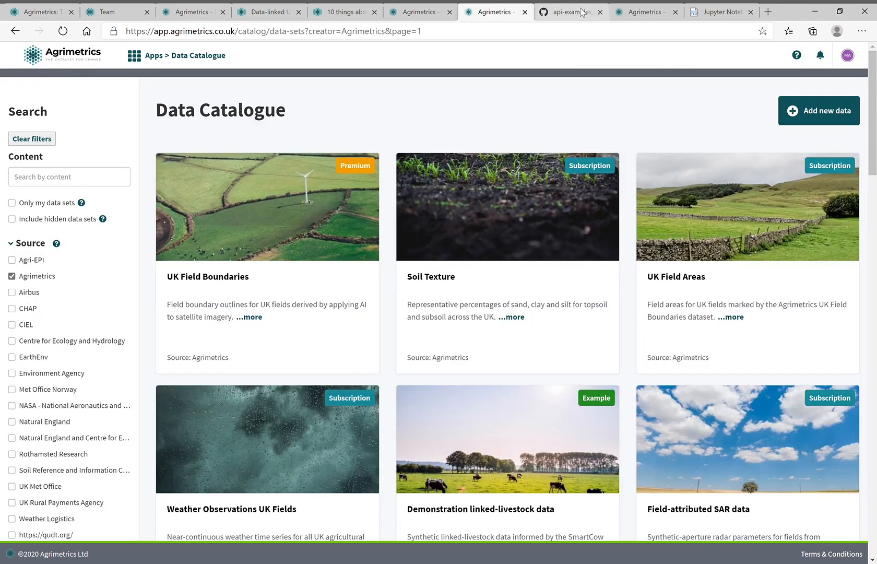
Step: Navigate GitHub from the agrimetrics organisation into api-examples/sar-examples and show the rendered growth_model notebook
left_click(568, 13)
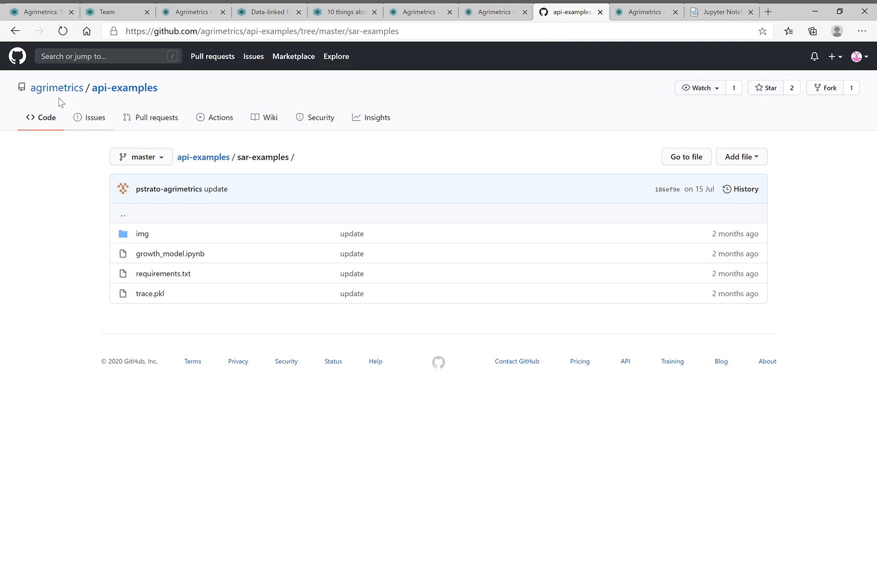
left_click(57, 87)
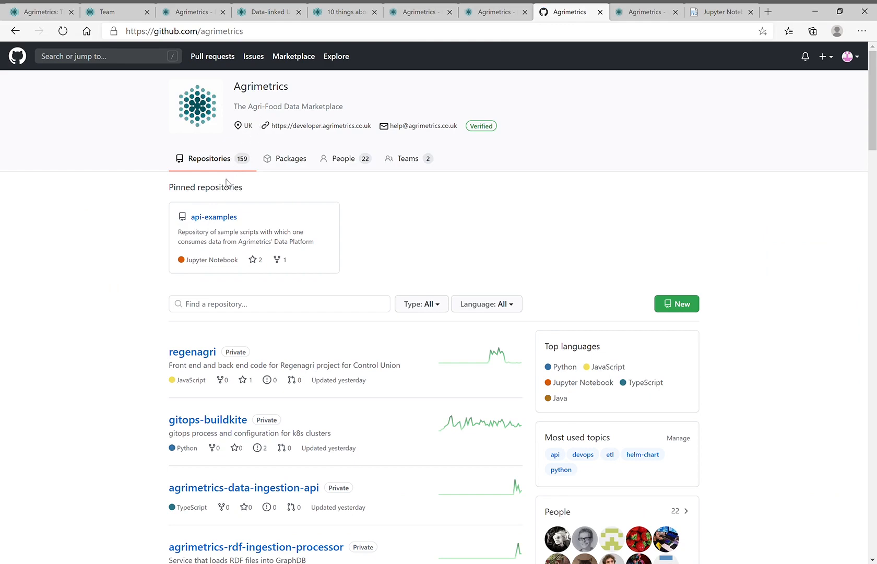
left_click(214, 218)
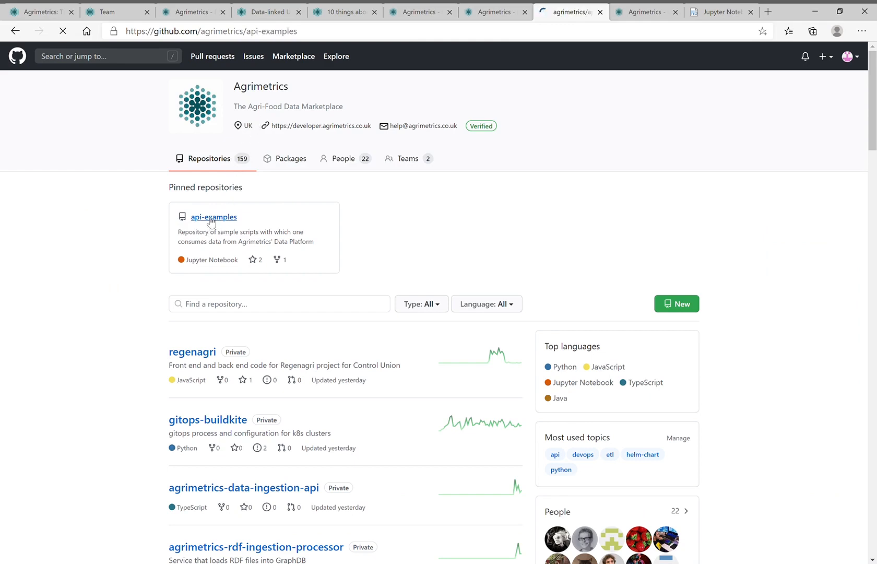
left_click(214, 217)
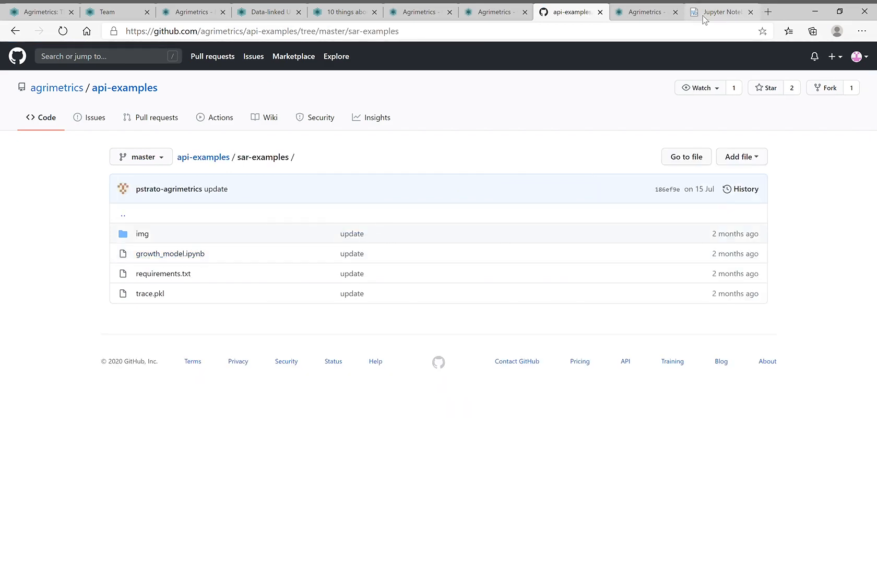
left_click(719, 12)
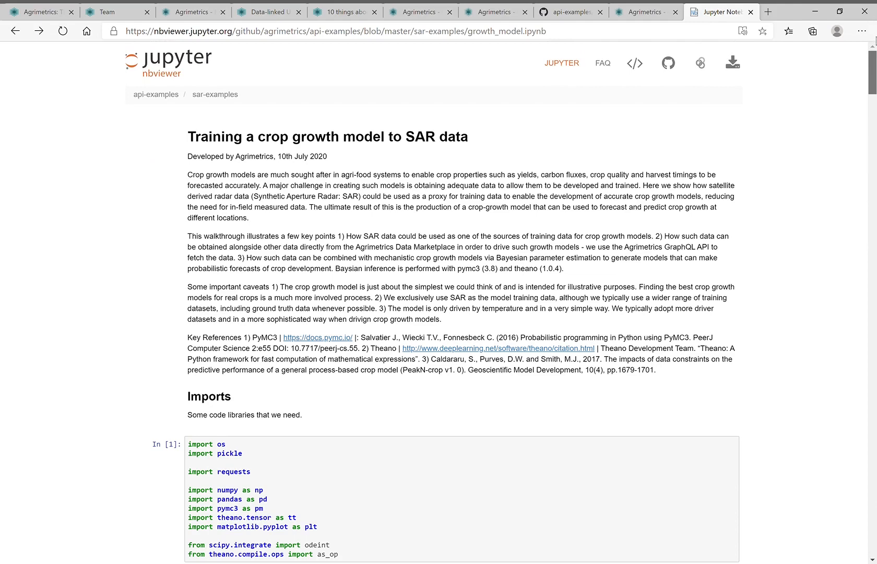
scroll("down", 3)
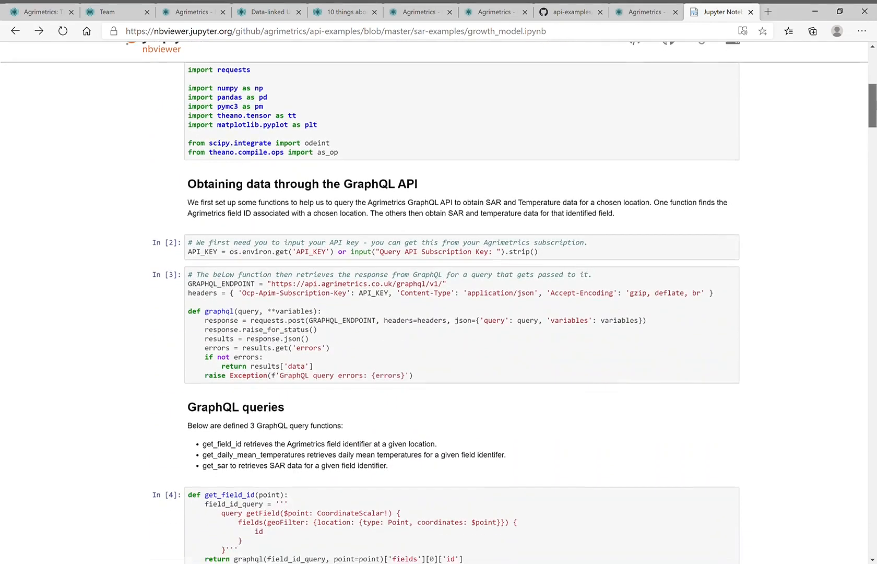
scroll("down", 3)
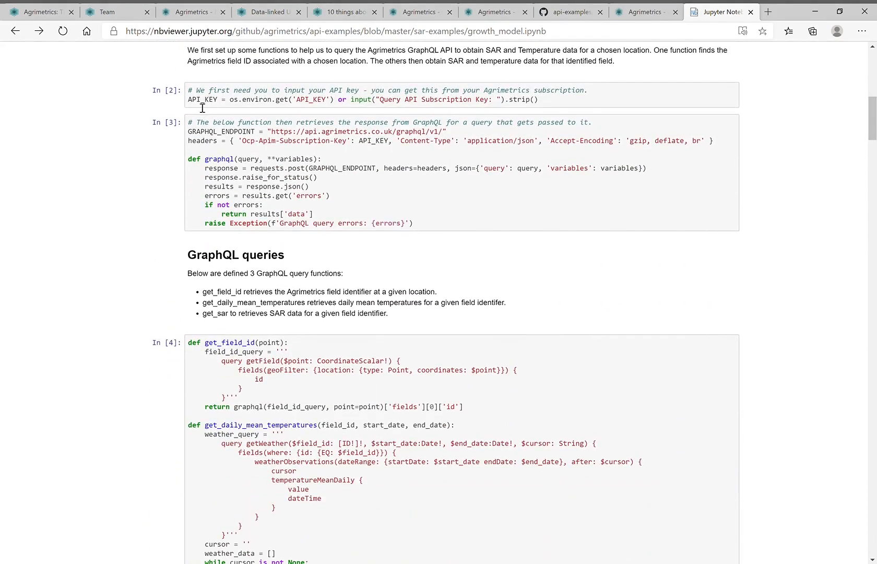
left_click_drag(201, 90, 373, 214)
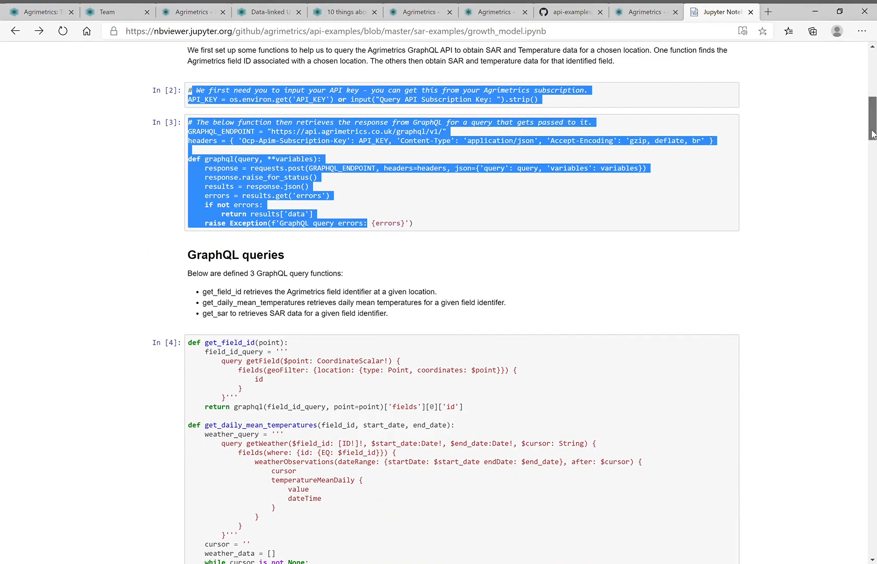
scroll("down", 3)
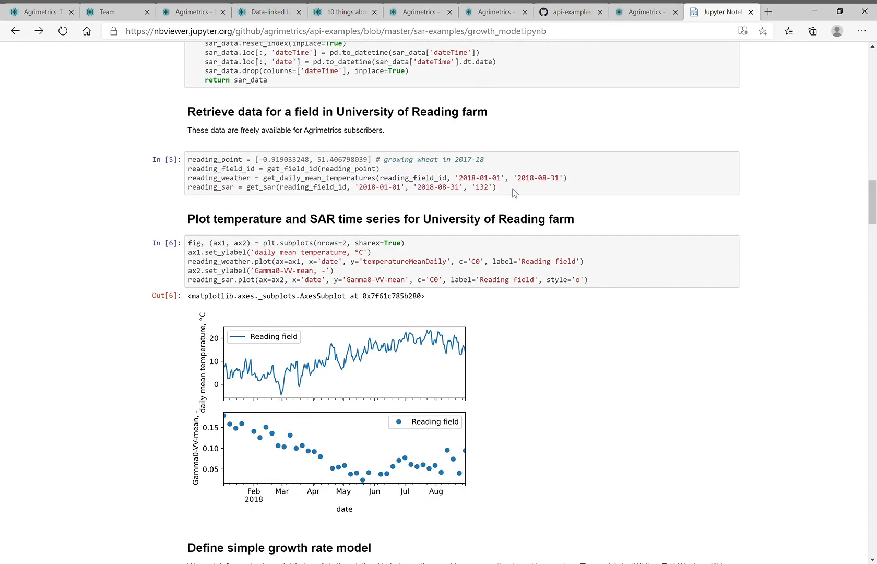
scroll("down", 3)
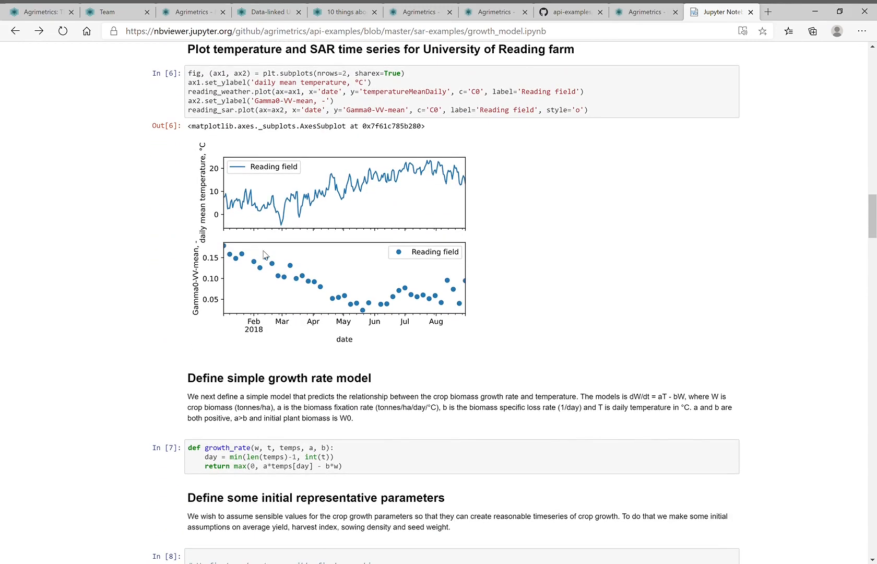
mouse_move(411, 173)
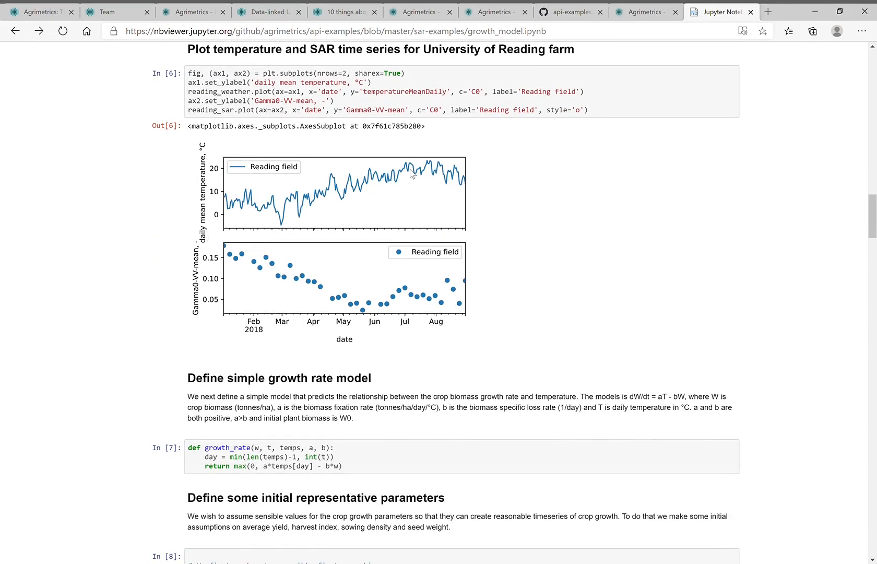
mouse_move(239, 311)
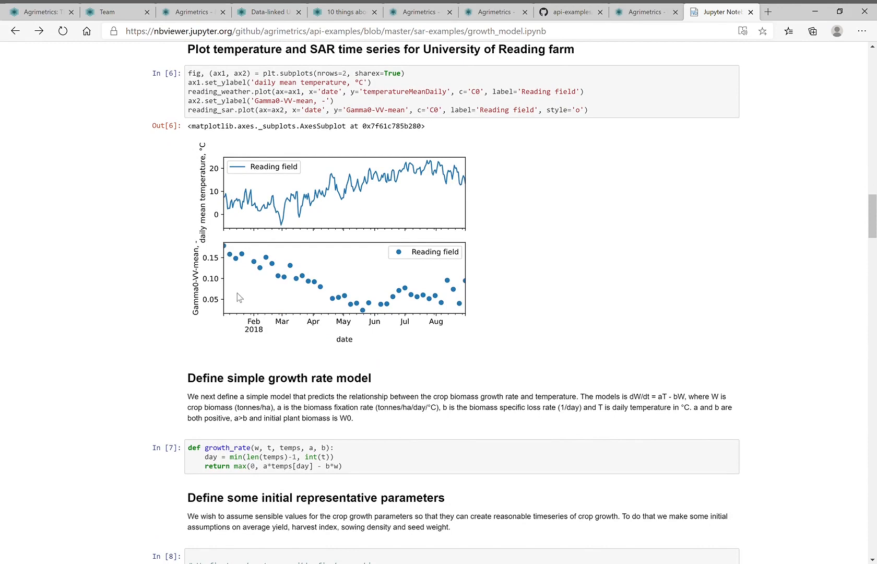
mouse_move(194, 268)
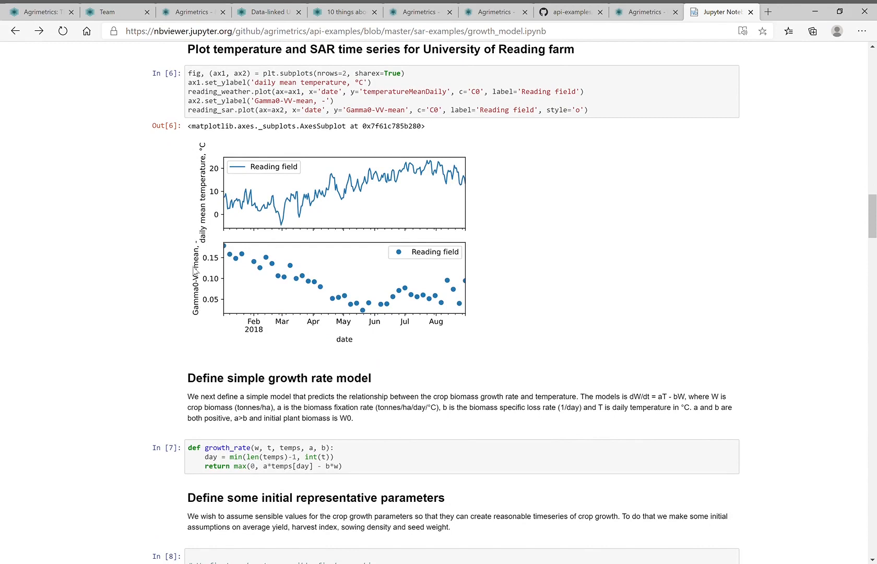
mouse_move(280, 265)
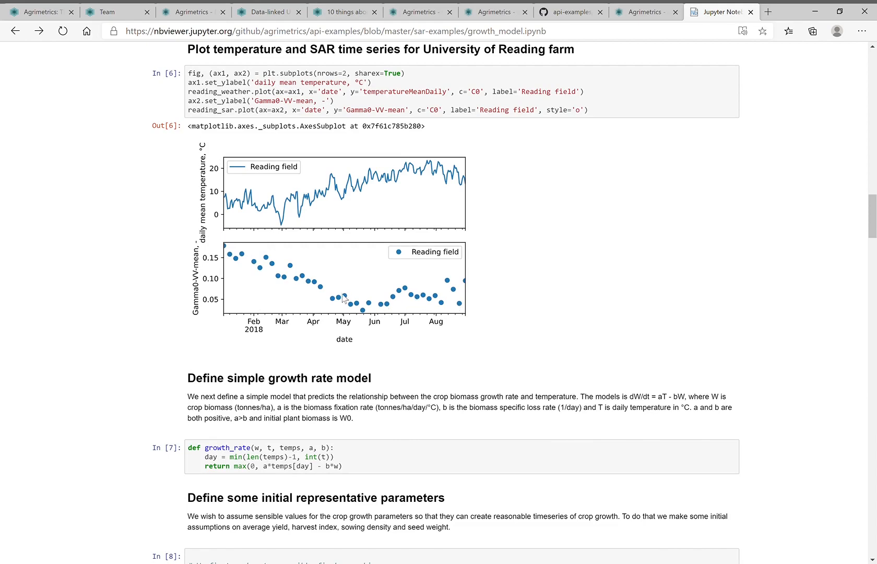
mouse_move(548, 283)
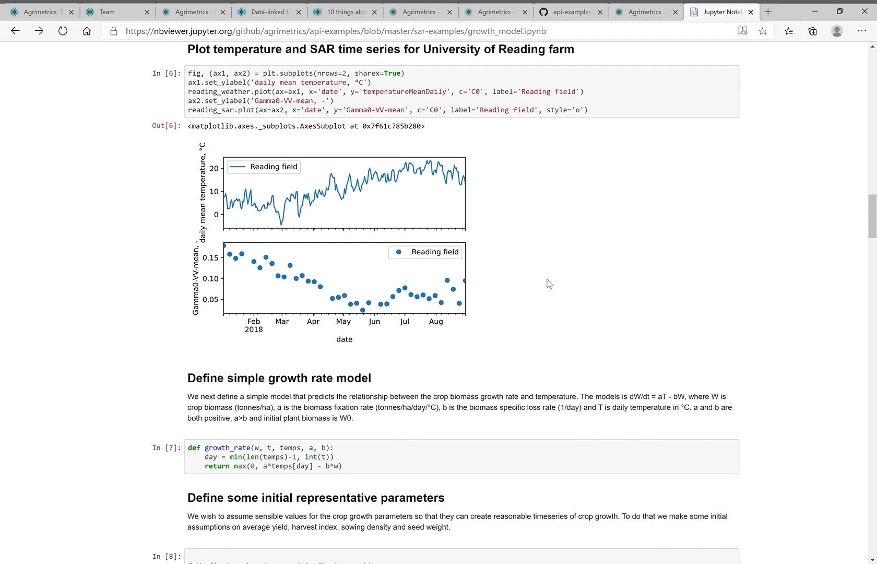
mouse_move(778, 203)
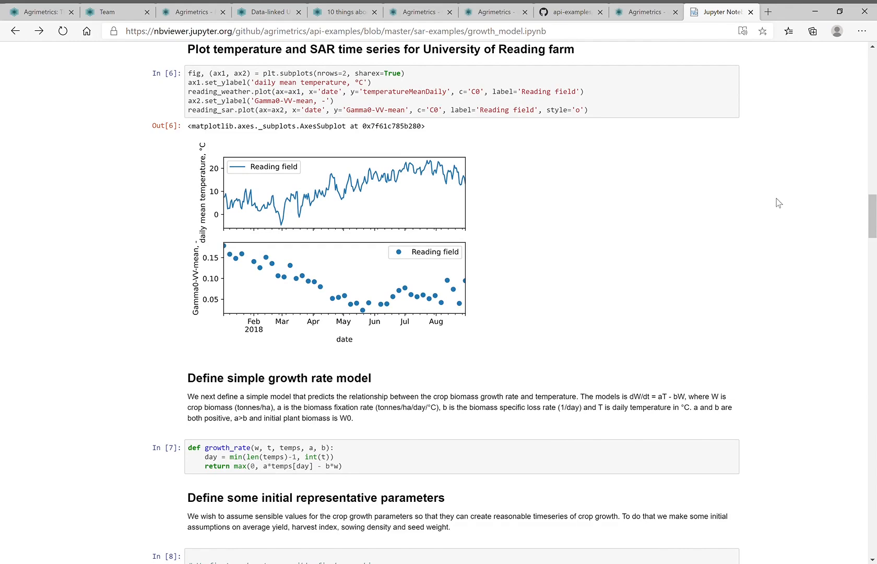
scroll("down", 3)
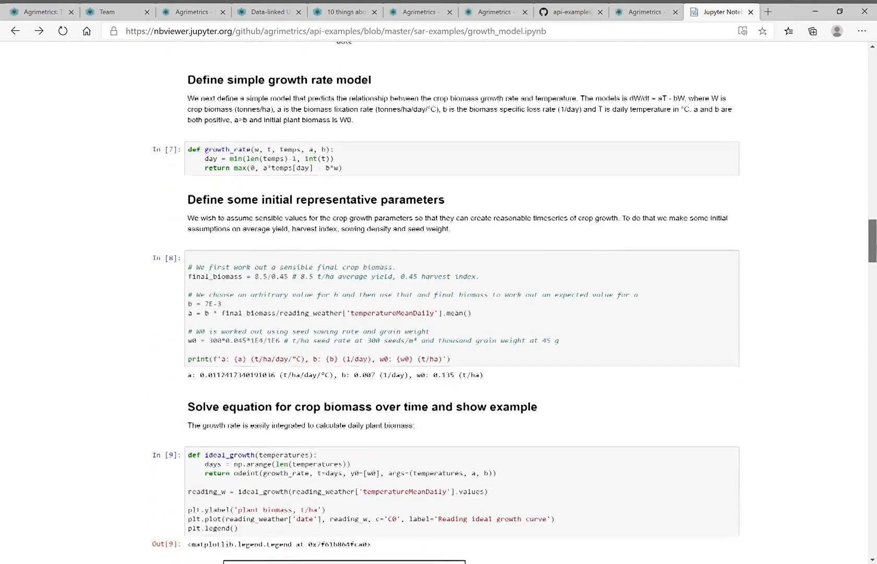
scroll("down", 3)
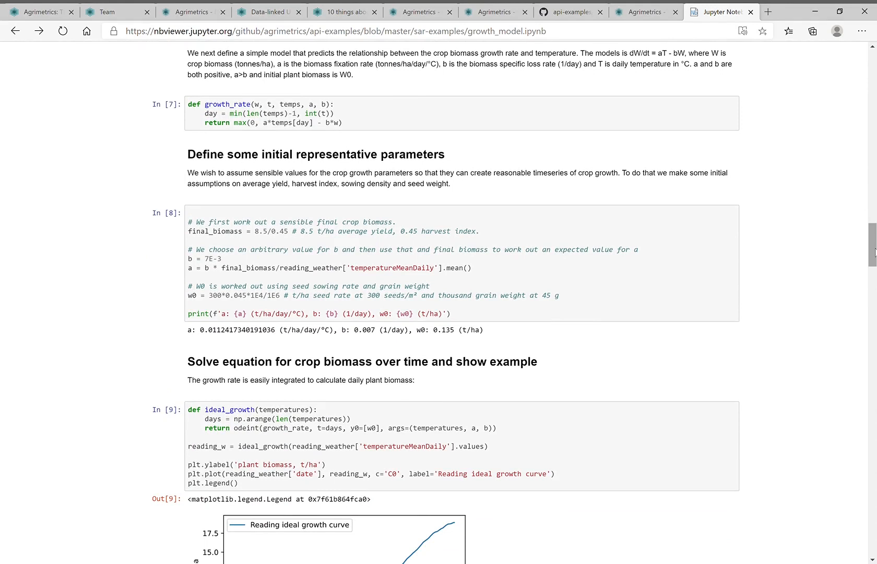
Step: Scroll the notebook to the Out[10] plant biomass vs 1/Gamma0-VV-mean scatter plot above 'Define model for parameter inference'
scroll("down", 3)
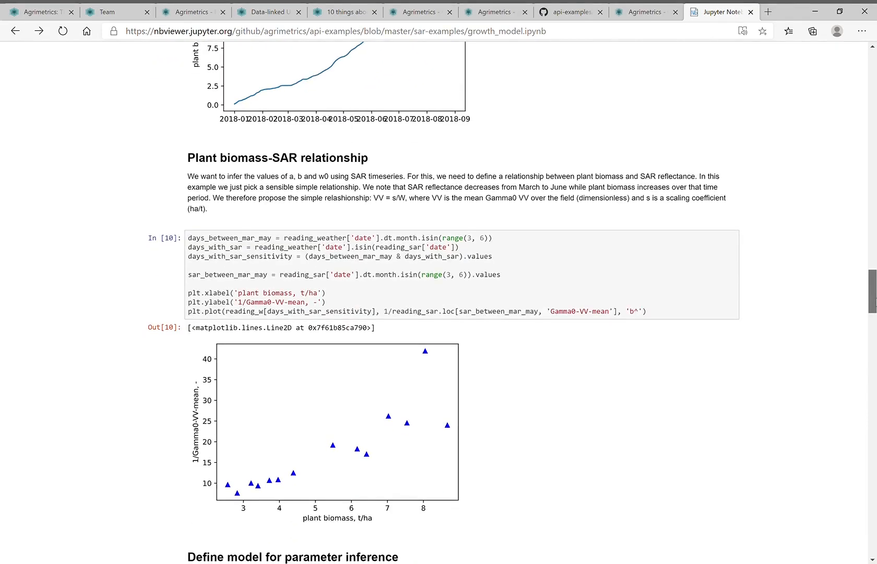
scroll("up", 3)
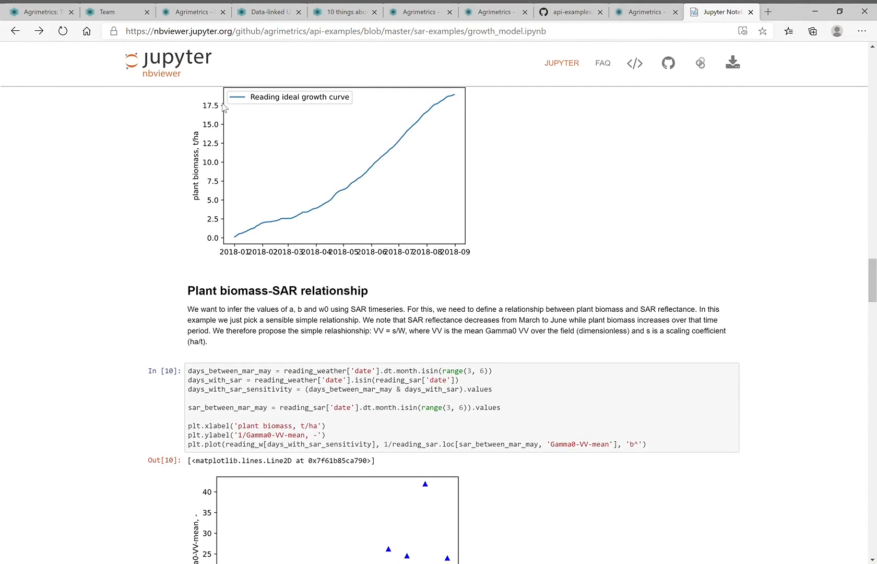
mouse_move(191, 174)
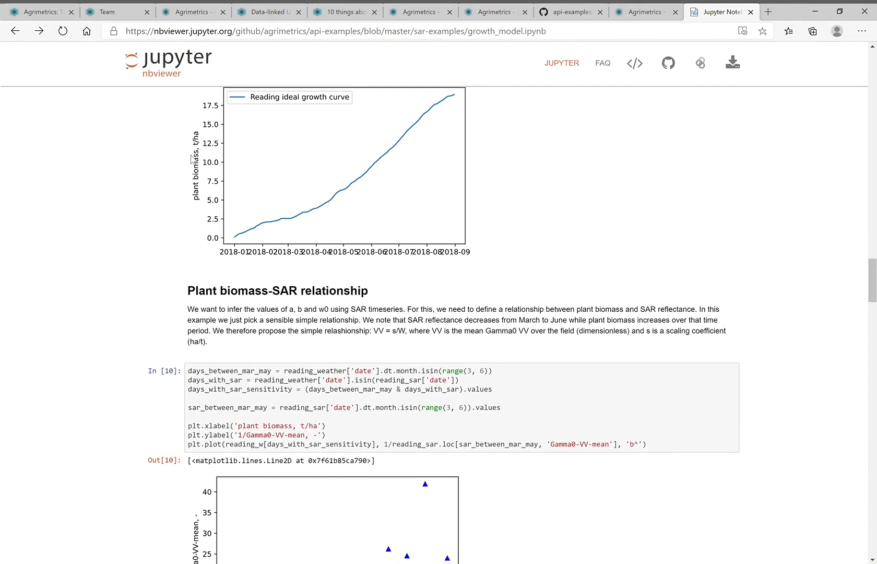
mouse_move(420, 335)
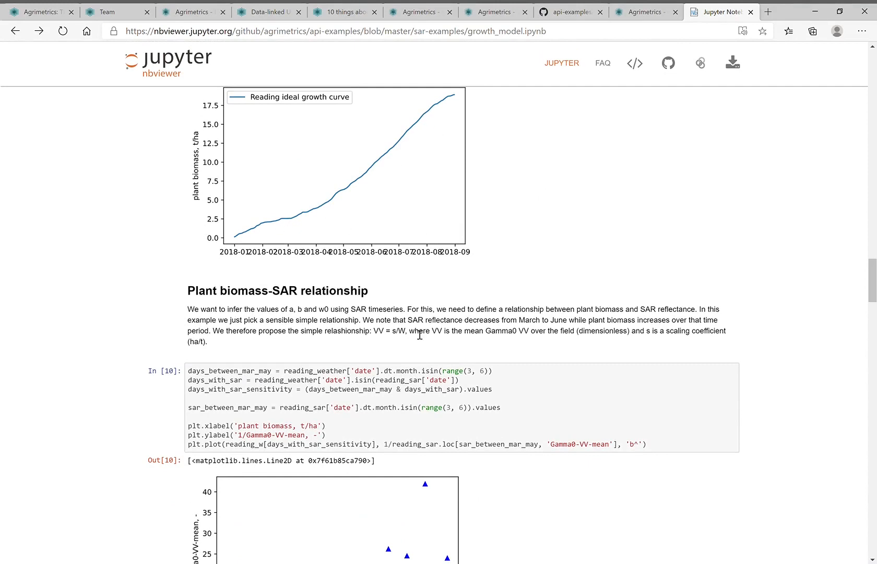
scroll("down", 3)
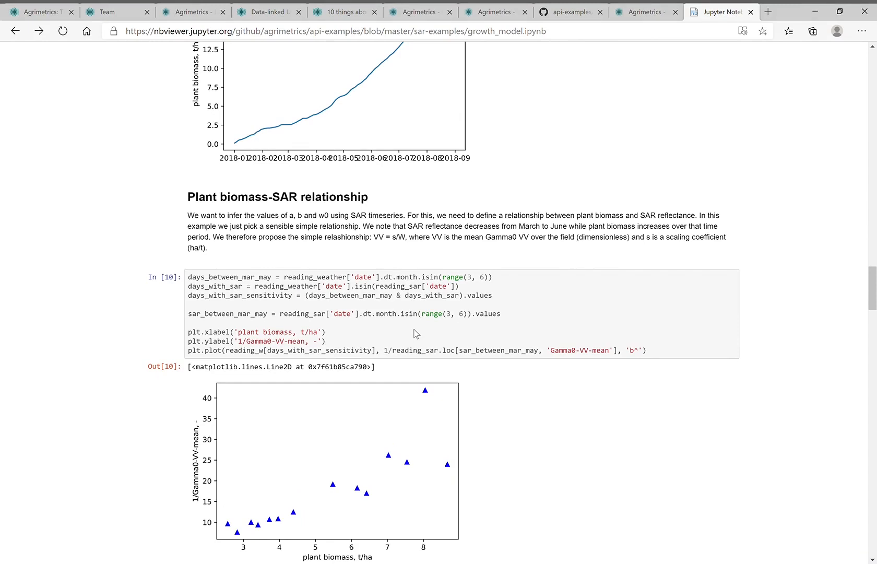
scroll("down", 3)
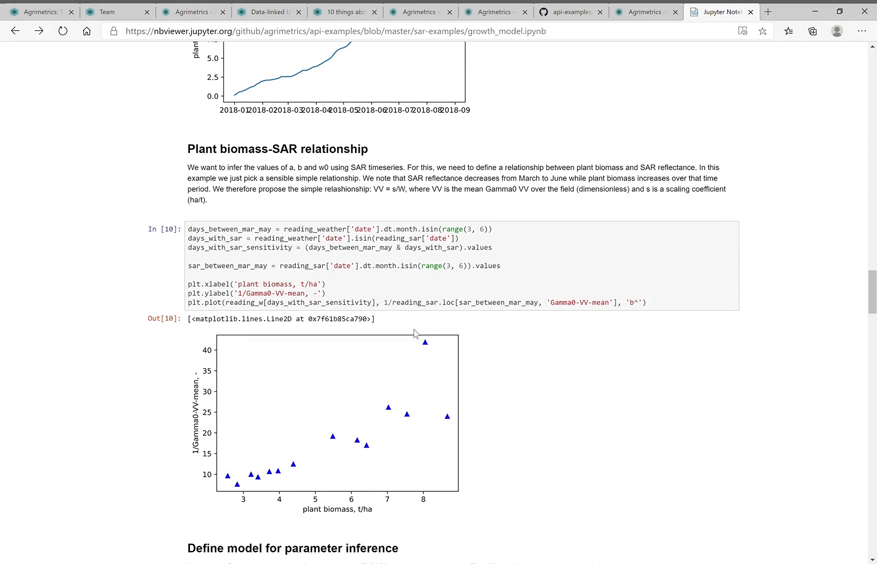
scroll("down", 3)
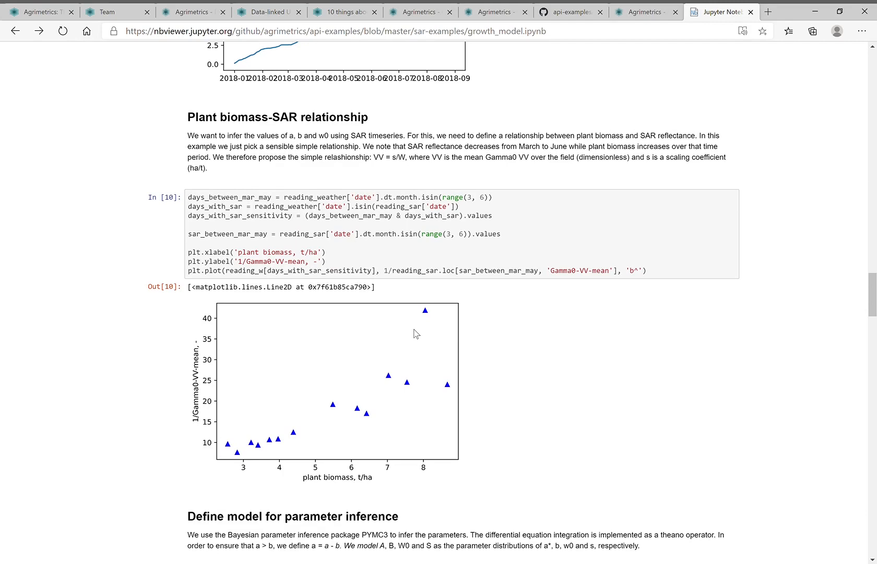
scroll("down", 3)
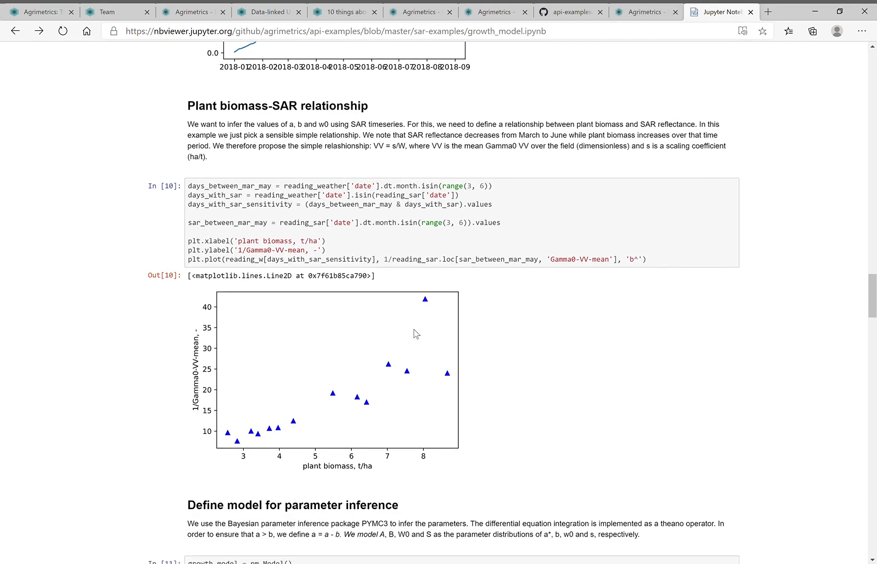
scroll("down", 3)
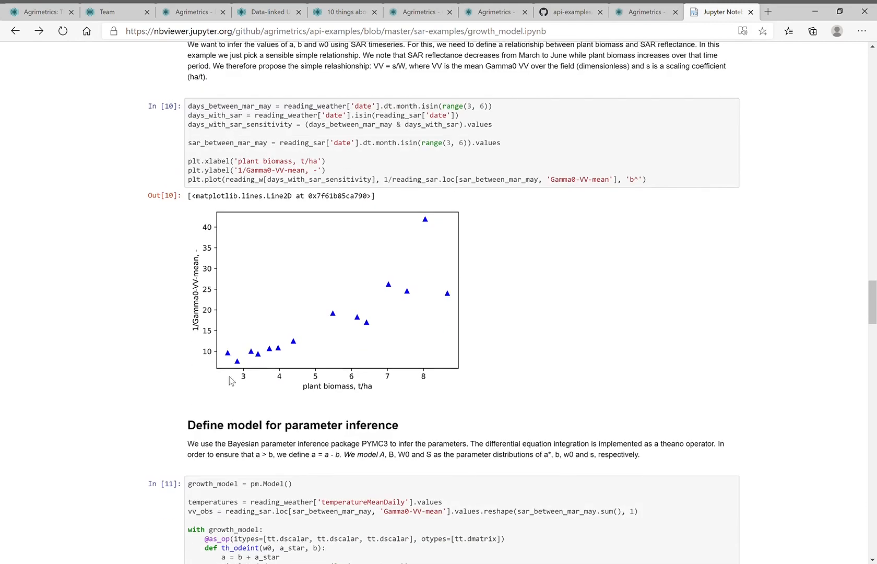
mouse_move(439, 403)
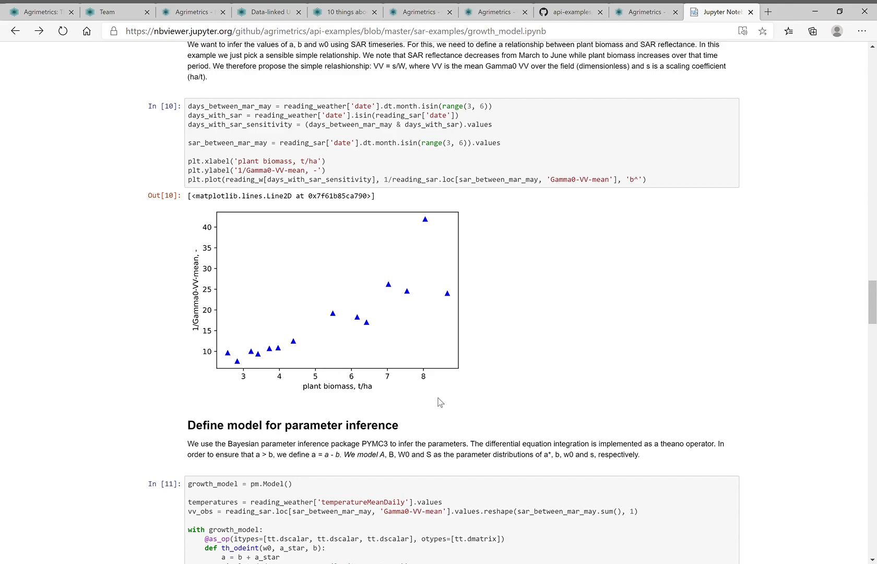
Step: Scroll past cells In[11]–In[13] model code and sampling run to the trace plots and 'Predicting plant biomass' heading
scroll("down", 3)
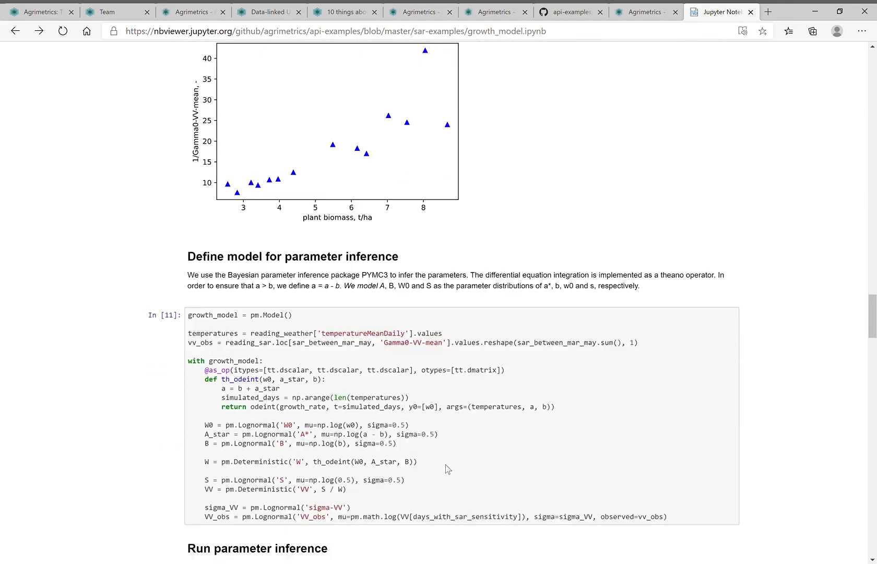
scroll("down", 3)
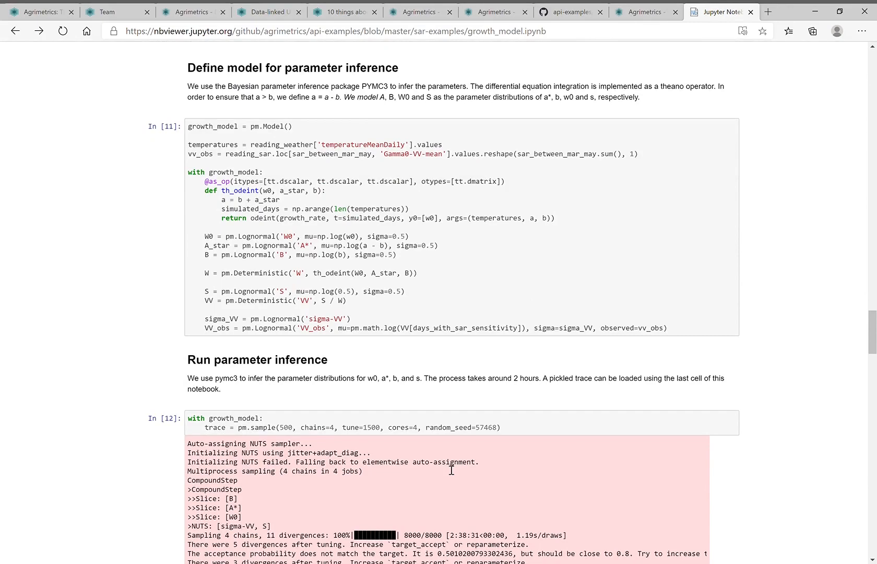
scroll("down", 3)
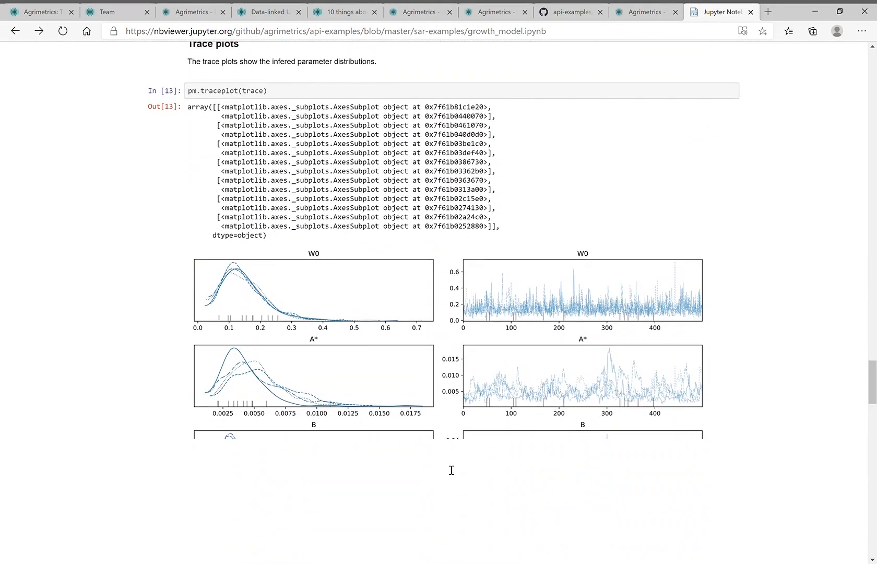
scroll("down", 3)
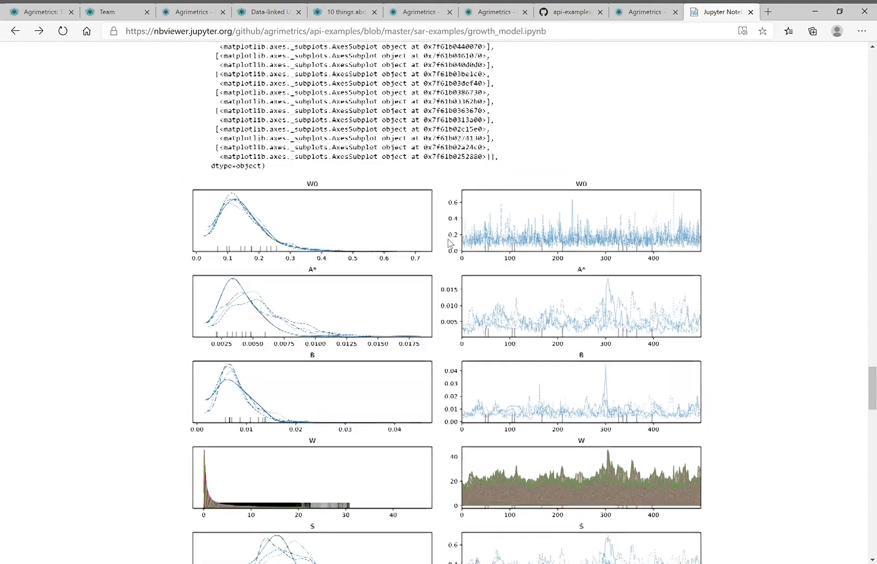
scroll("down", 3)
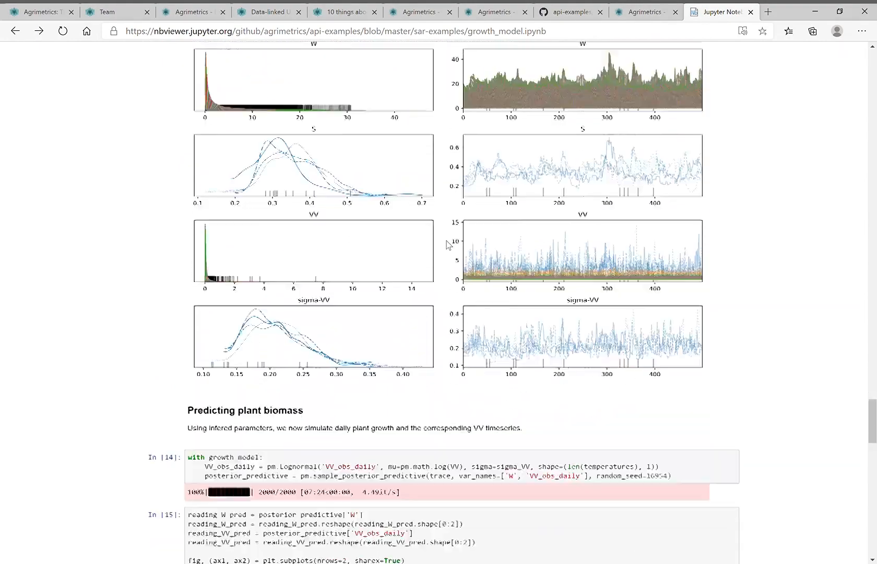
Step: Scroll to the Out[15] predicted plant biomass and observed-versus-predicted 1/VV plots
scroll("down", 3)
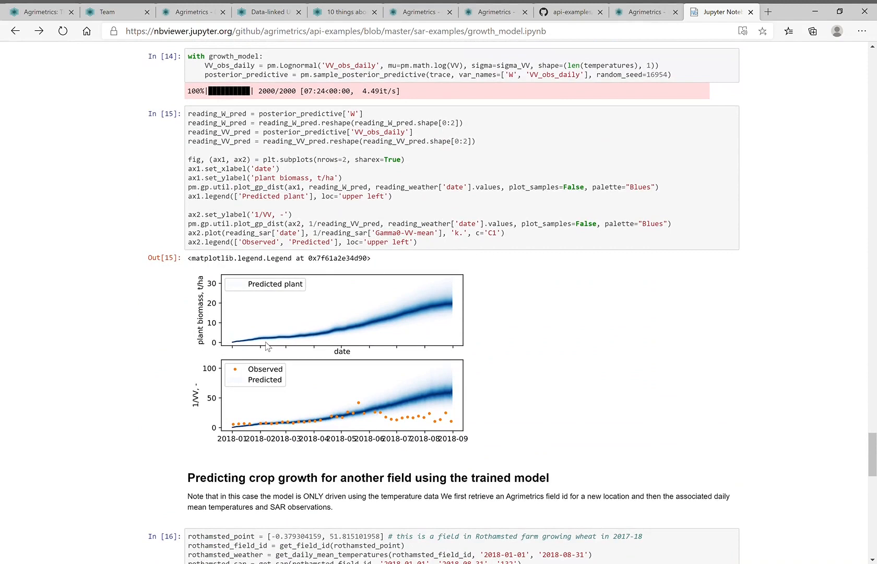
mouse_move(322, 342)
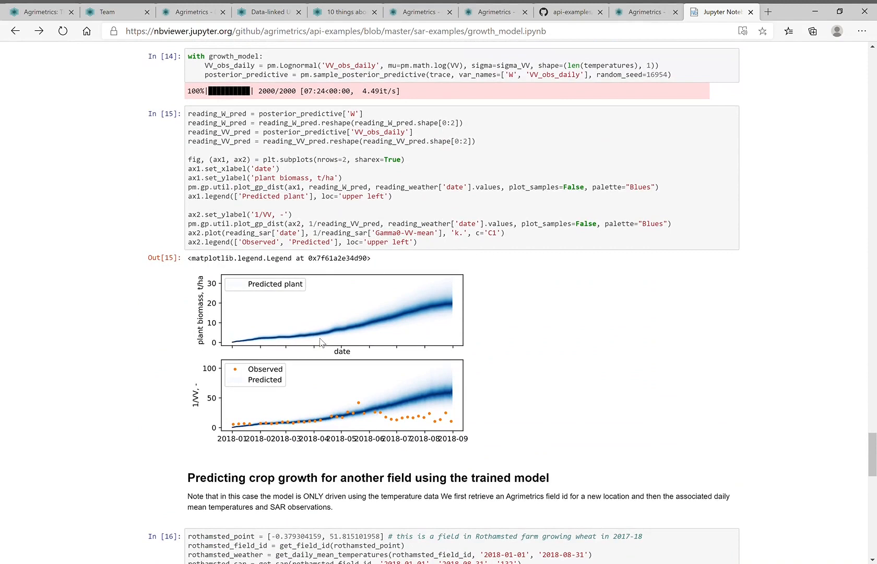
mouse_move(389, 334)
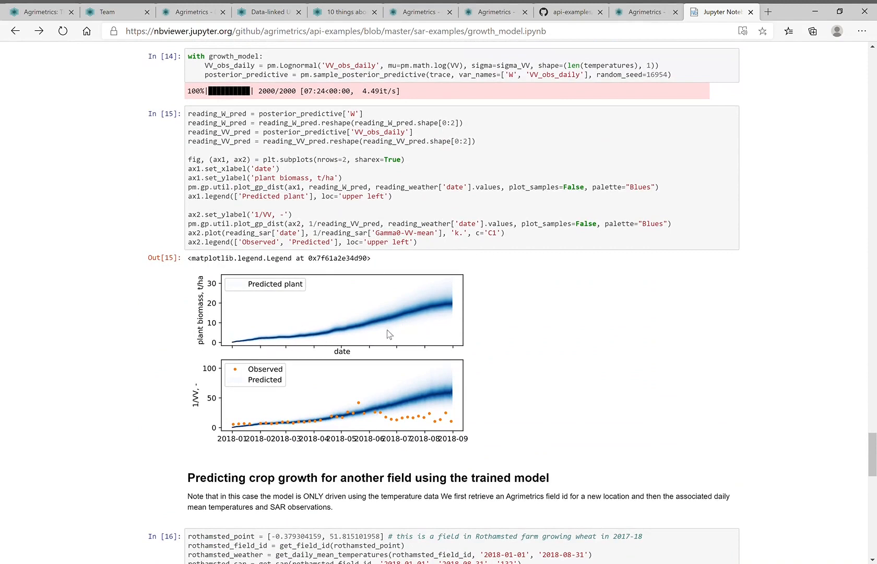
mouse_move(367, 347)
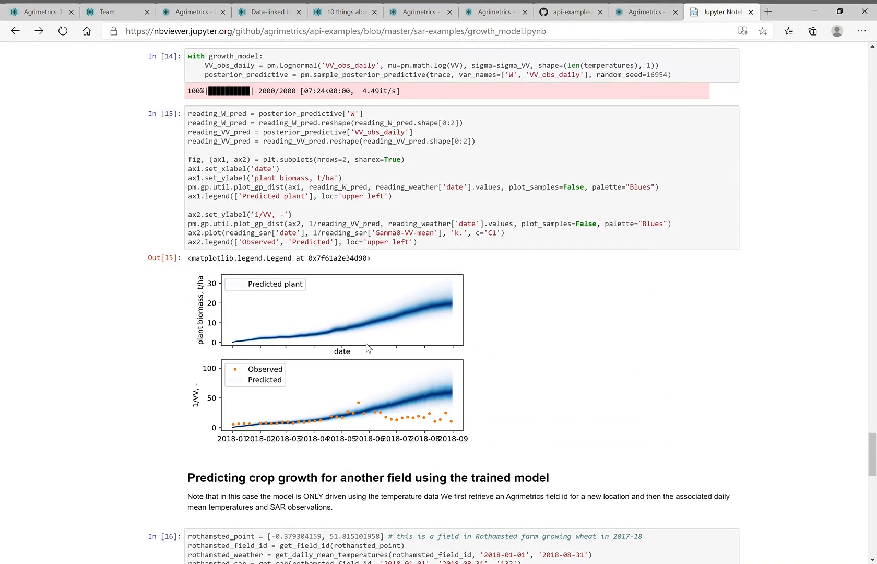
mouse_move(435, 305)
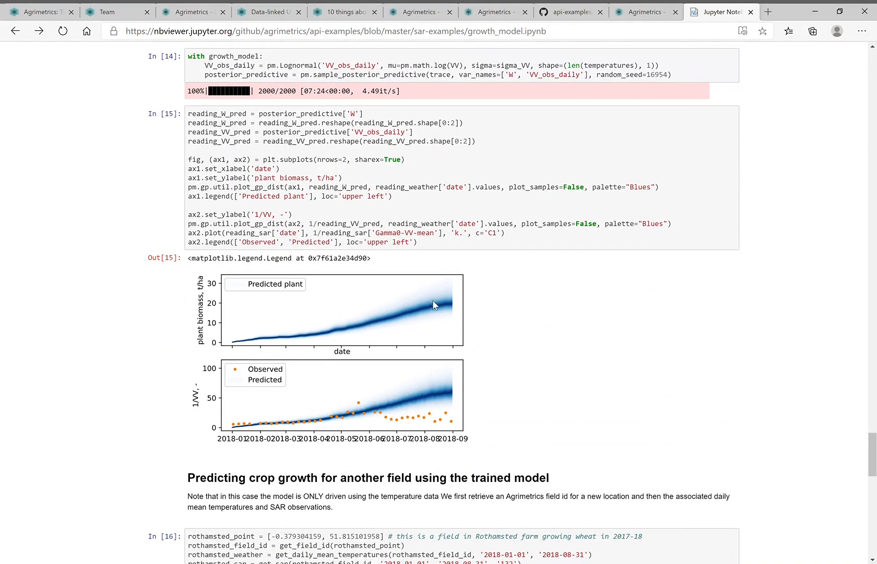
mouse_move(224, 411)
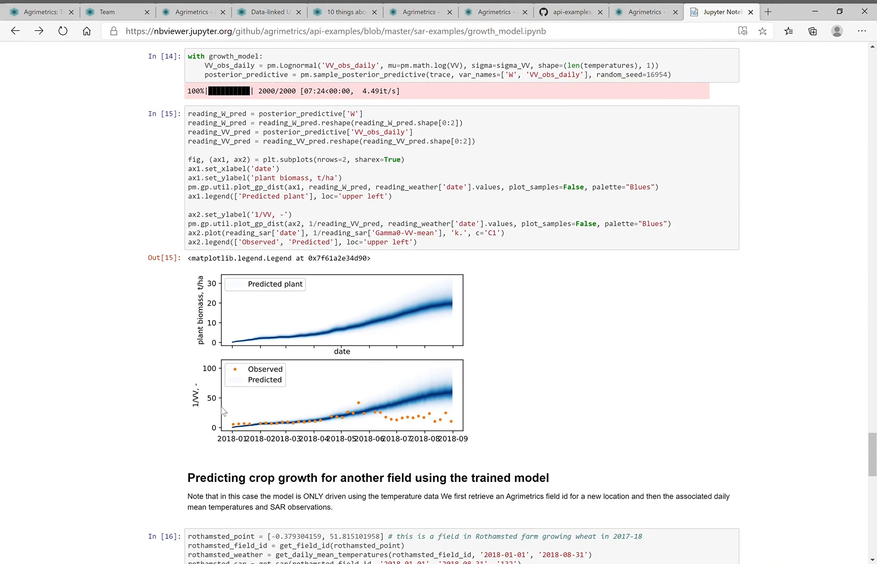
mouse_move(326, 433)
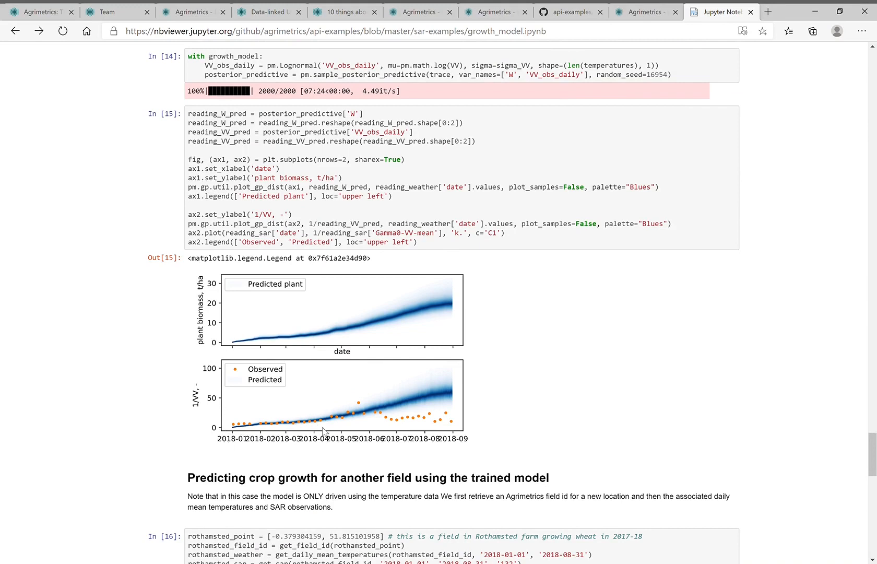
mouse_move(348, 405)
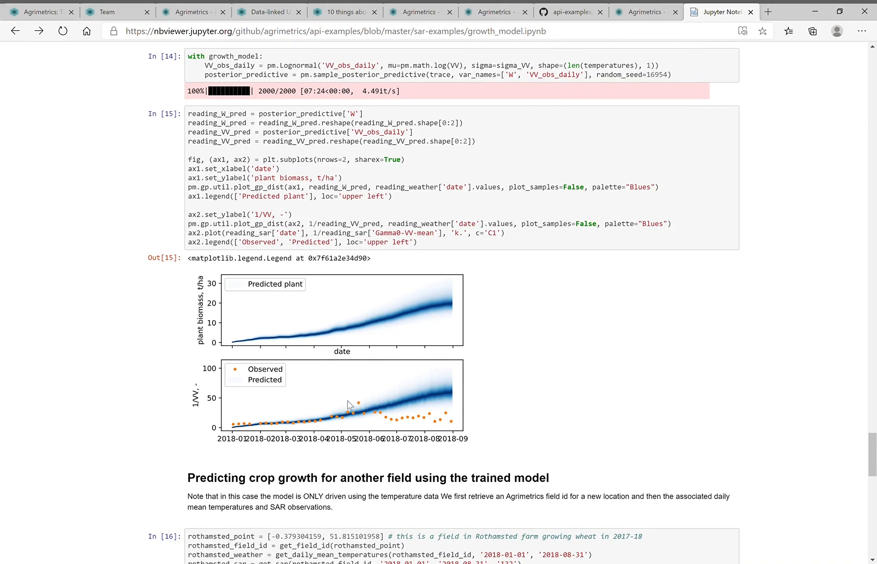
mouse_move(341, 414)
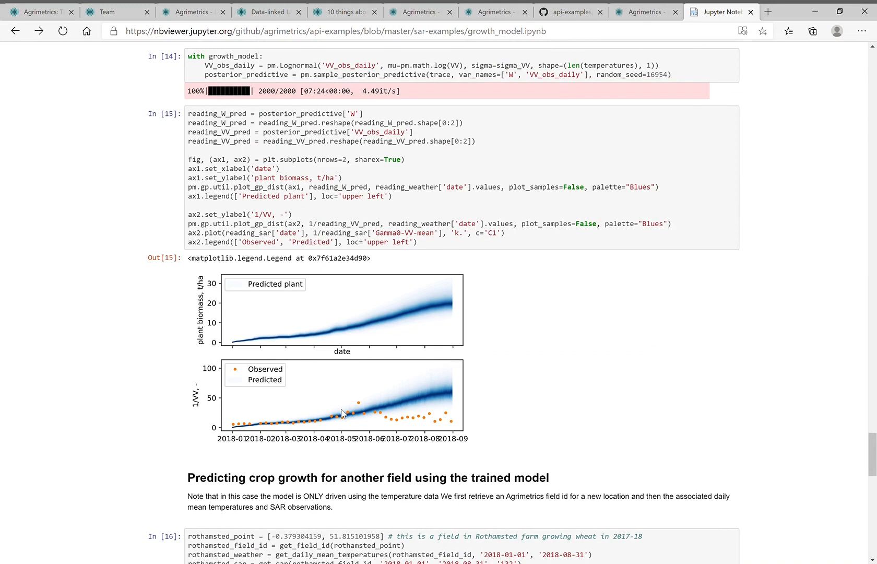
mouse_move(399, 405)
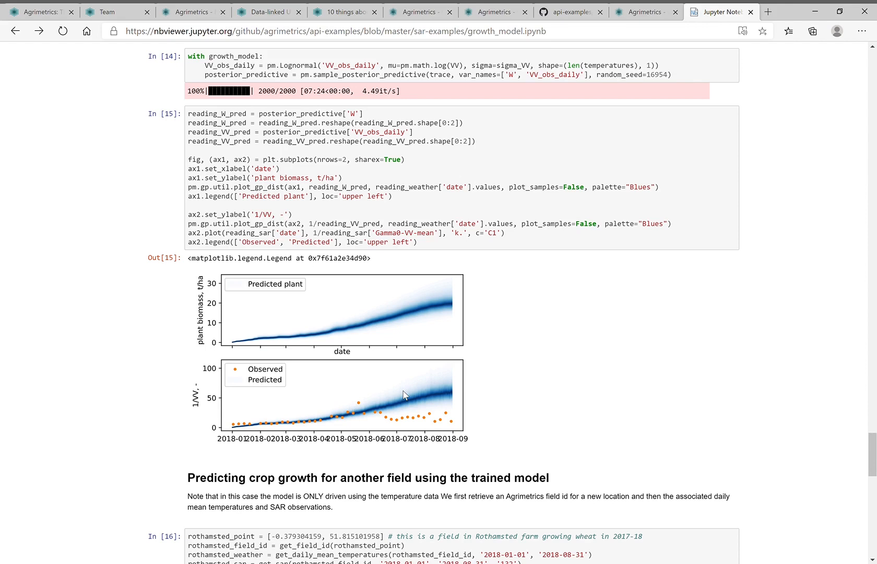
scroll("down", 3)
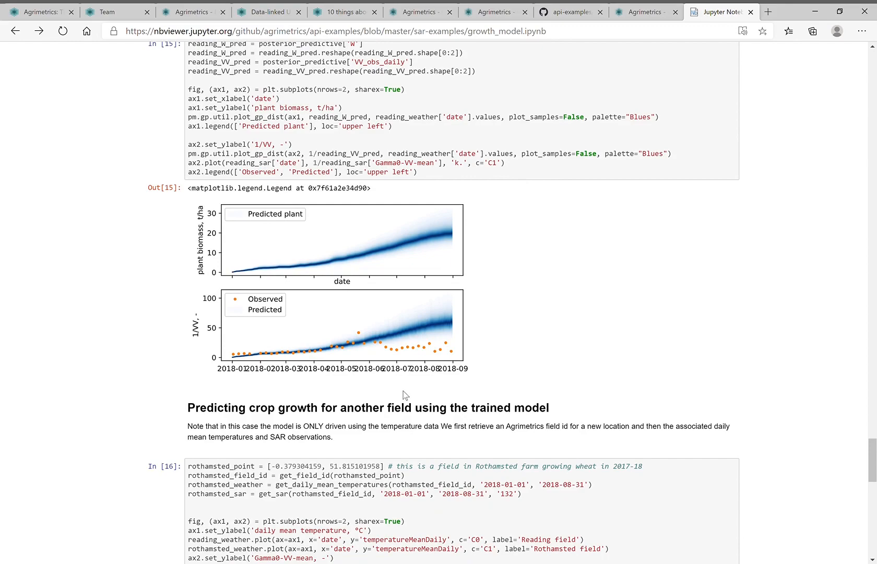
Step: Scroll to the notebook's end showing Rothamsted prediction plots and the pickle trace save/load cells
scroll("down", 3)
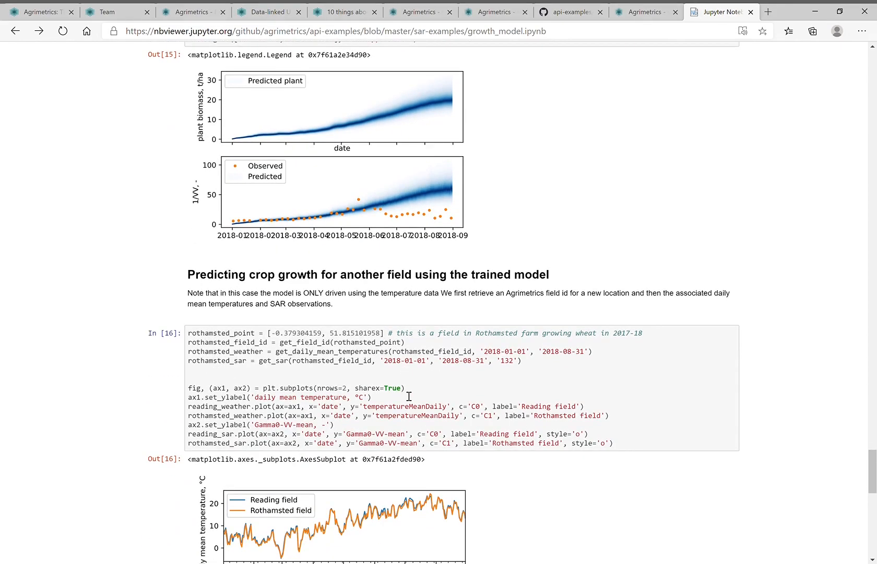
scroll("down", 3)
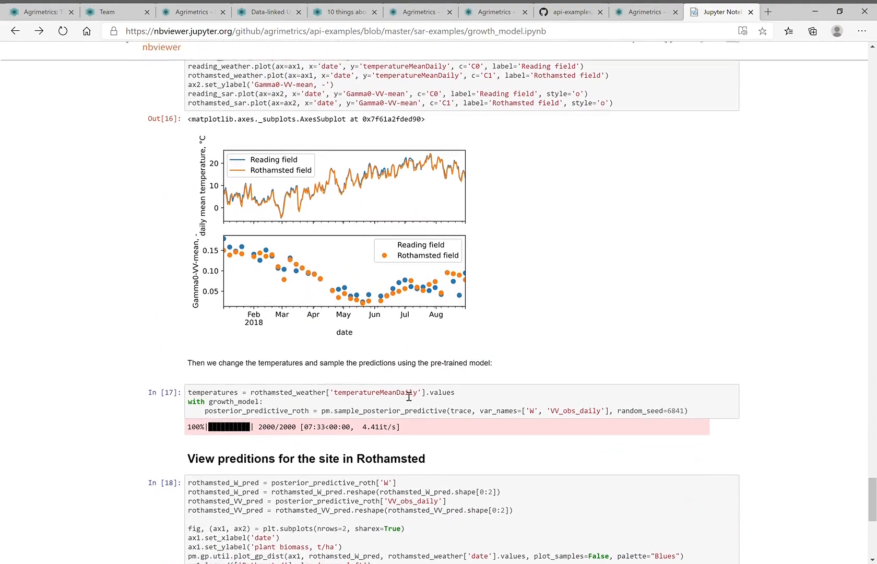
scroll("up", 3)
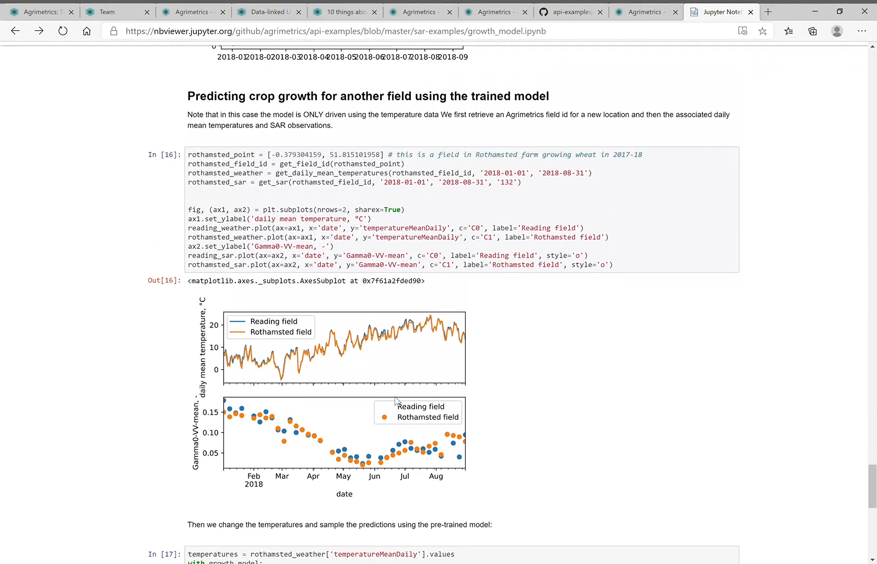
scroll("down", 3)
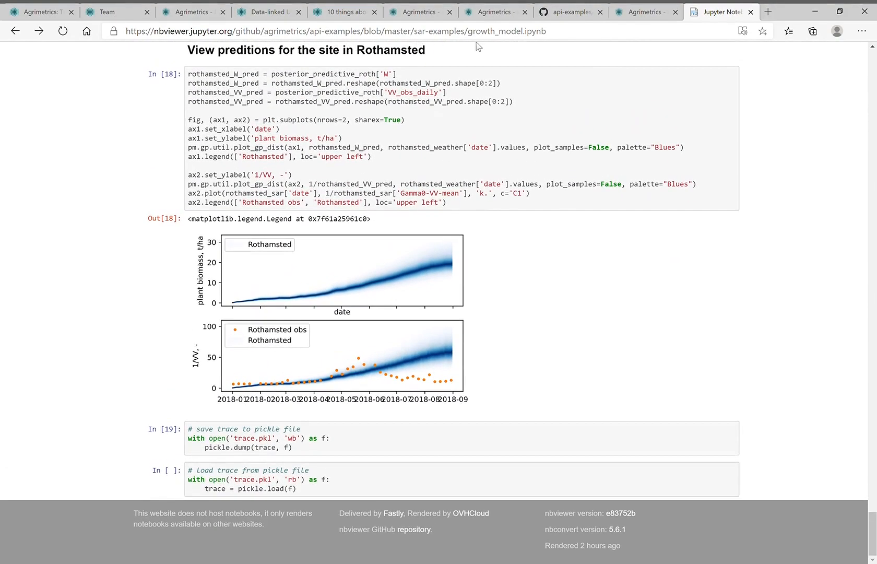
mouse_move(772, 186)
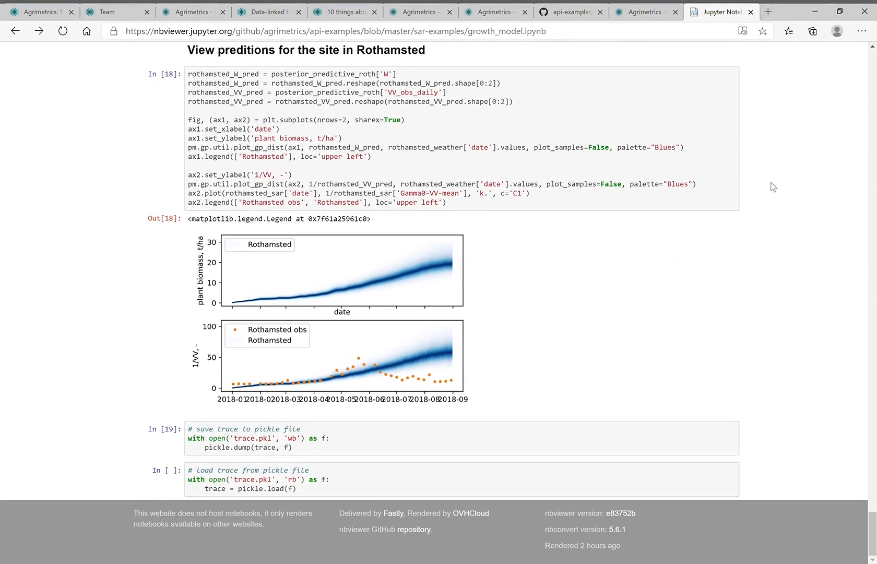
mouse_move(827, 99)
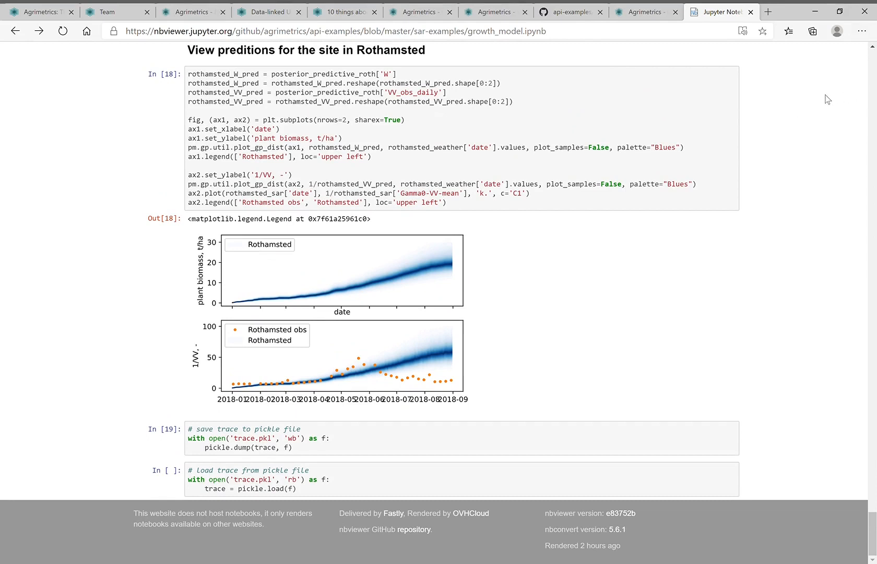